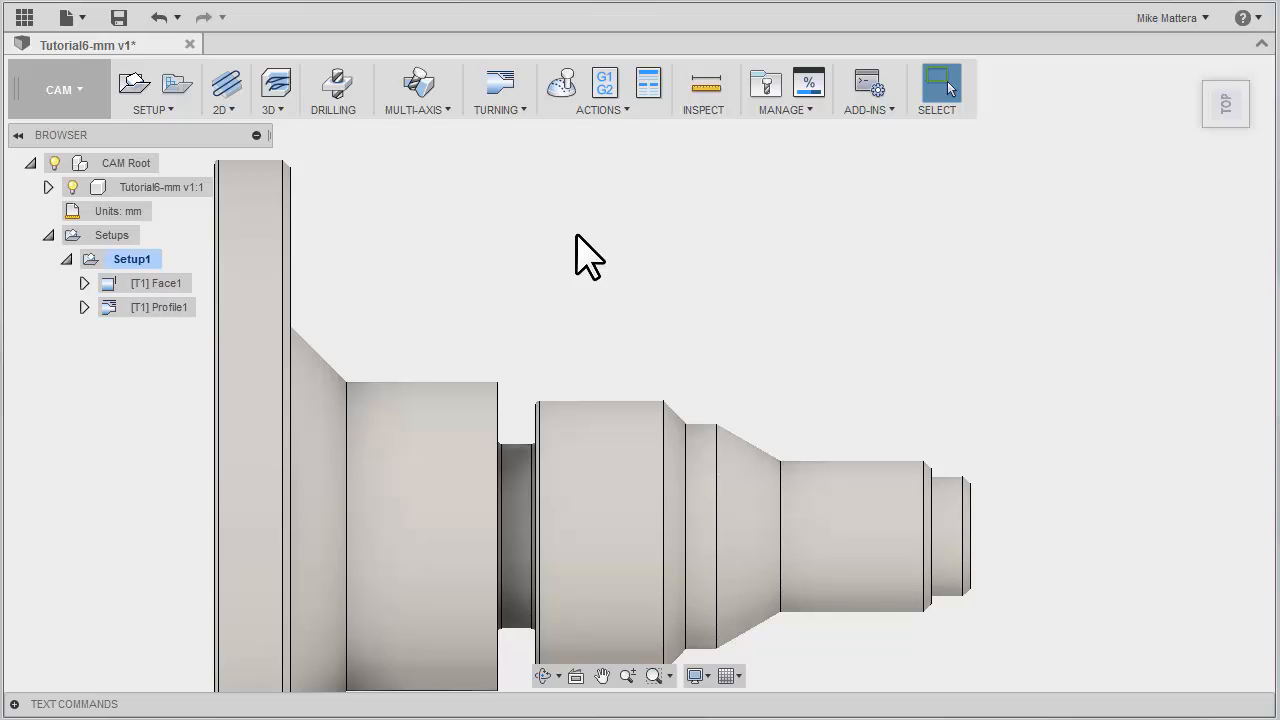
mouse_move(520, 140)
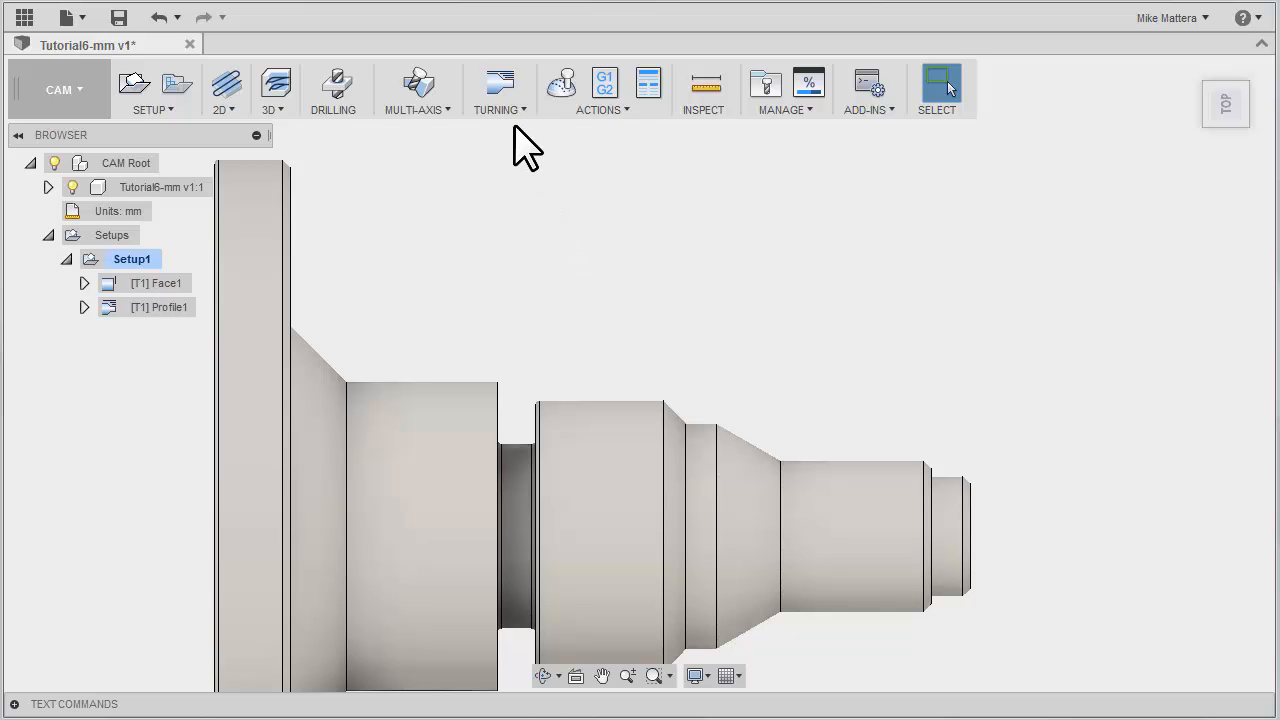
- Start a Turning Groove operation under Setup1 from the Turning menu
click(500, 90)
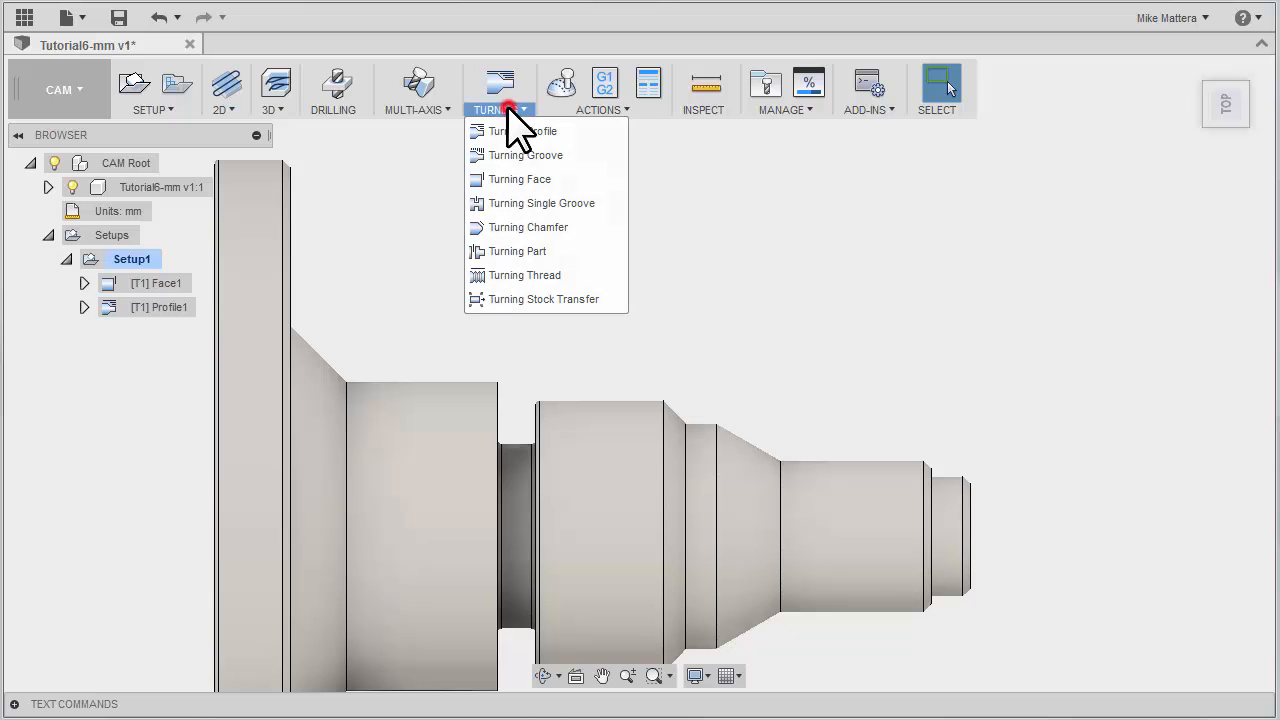
mouse_move(524, 156)
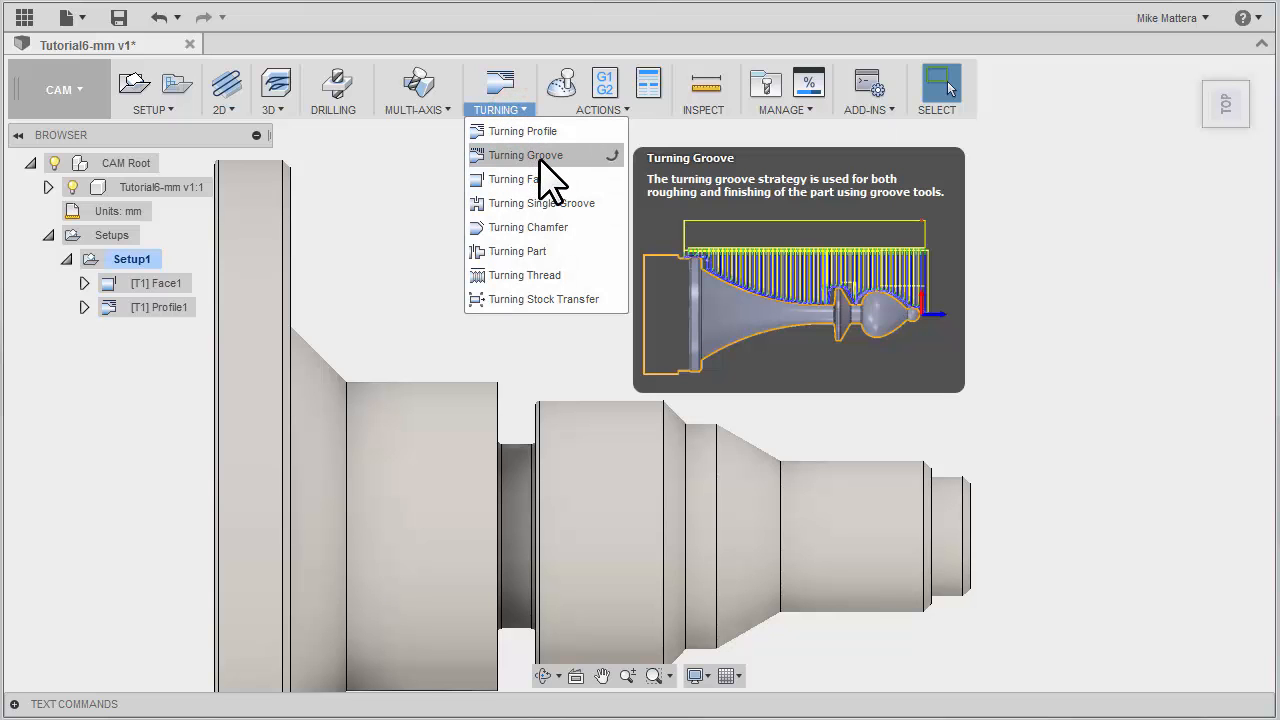
click(524, 156)
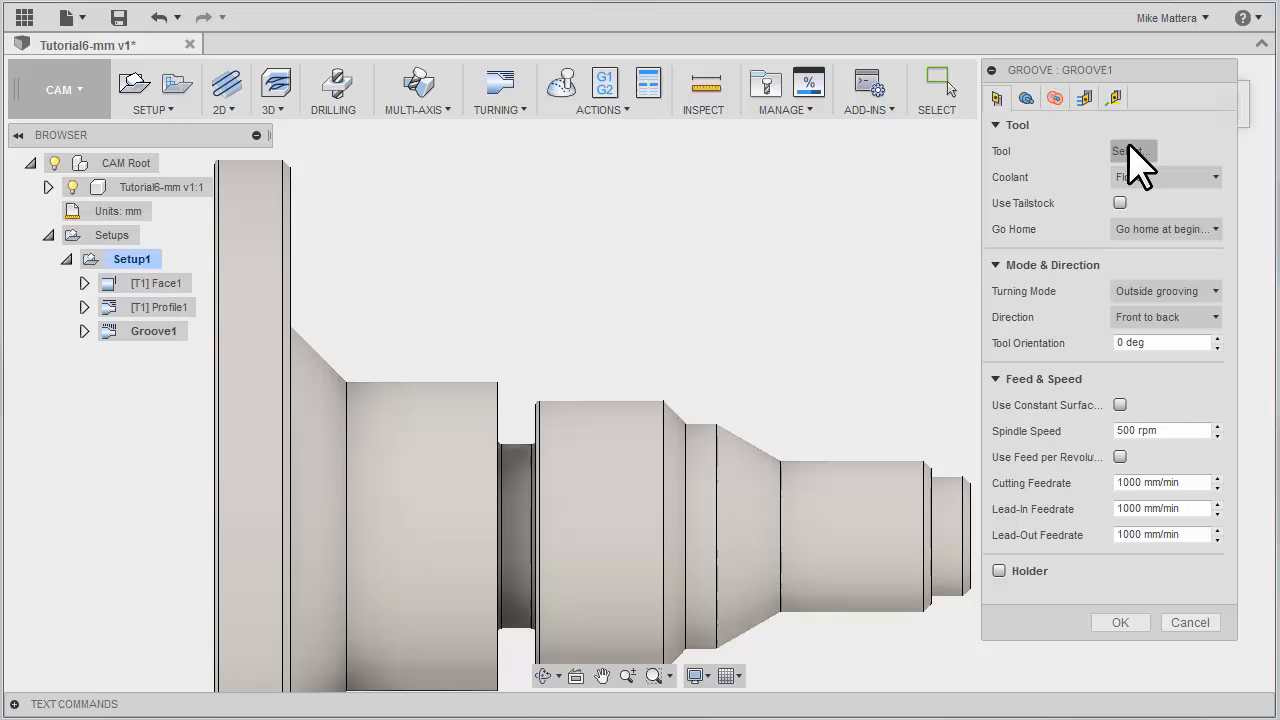
- In the tool chooser, show the library tree and select the Tutorial6-mm v1 document library
click(1132, 152)
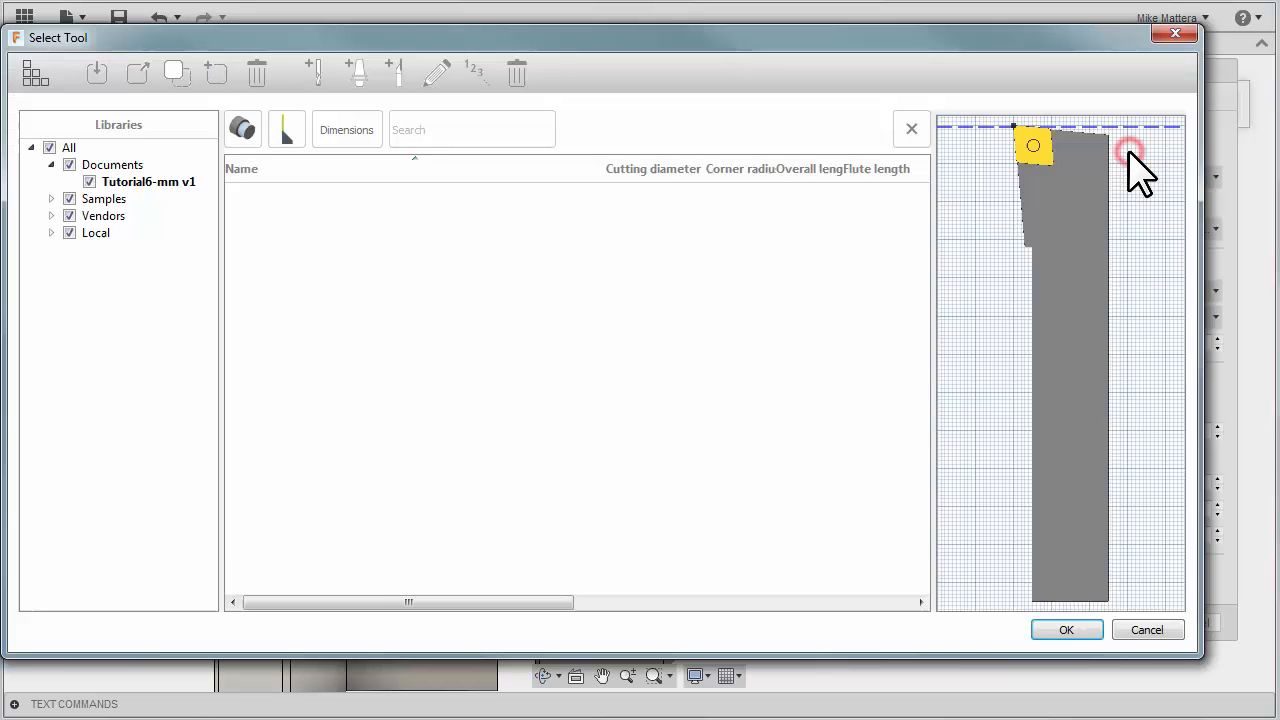
click(36, 72)
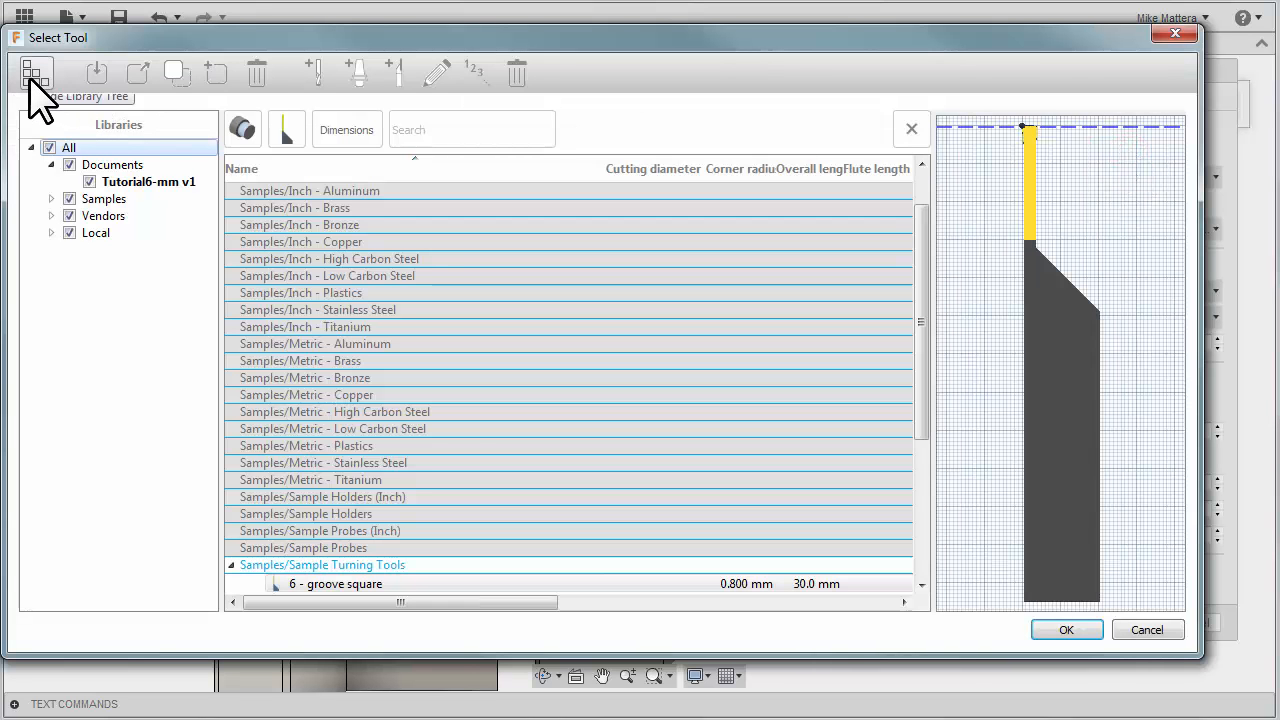
mouse_move(36, 72)
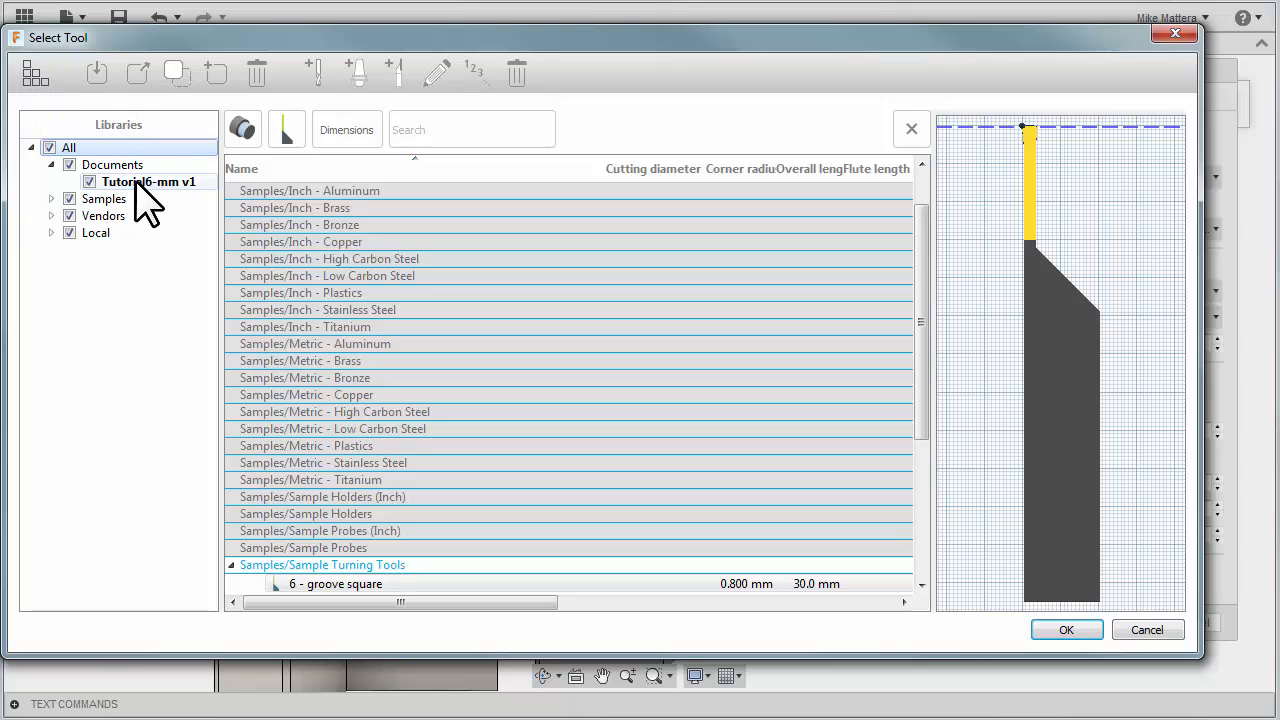
click(148, 180)
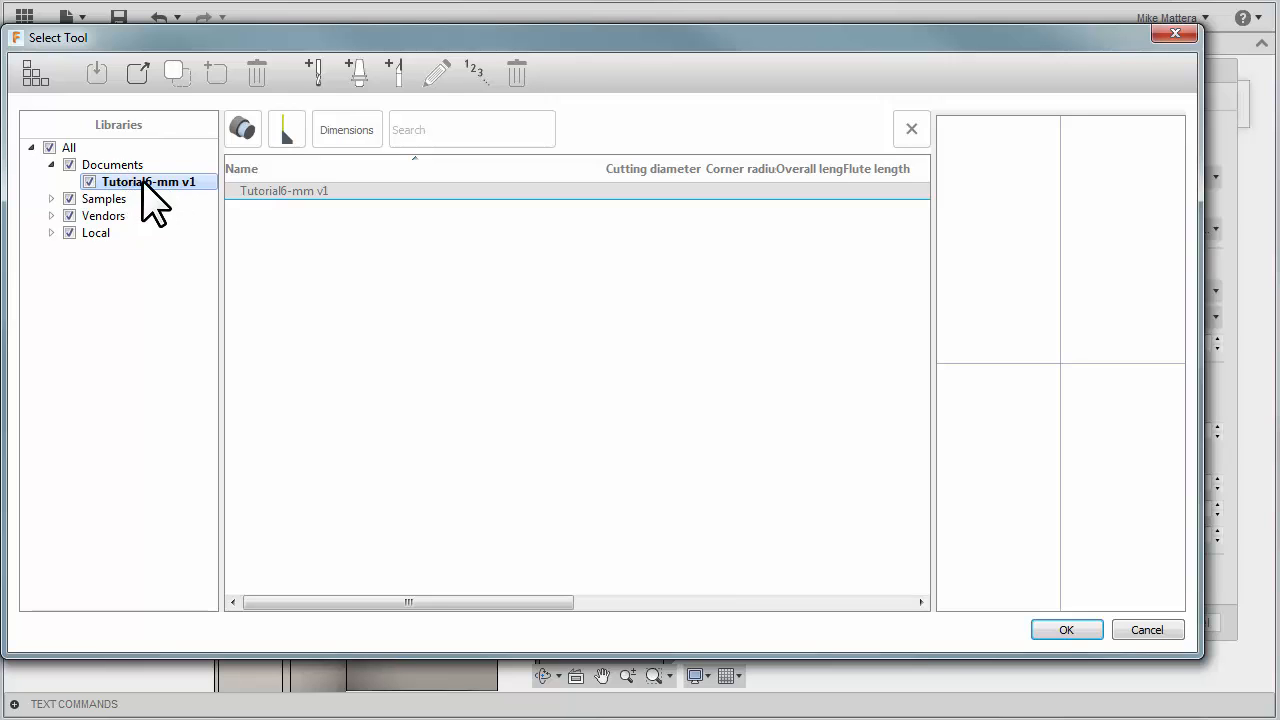
mouse_move(160, 200)
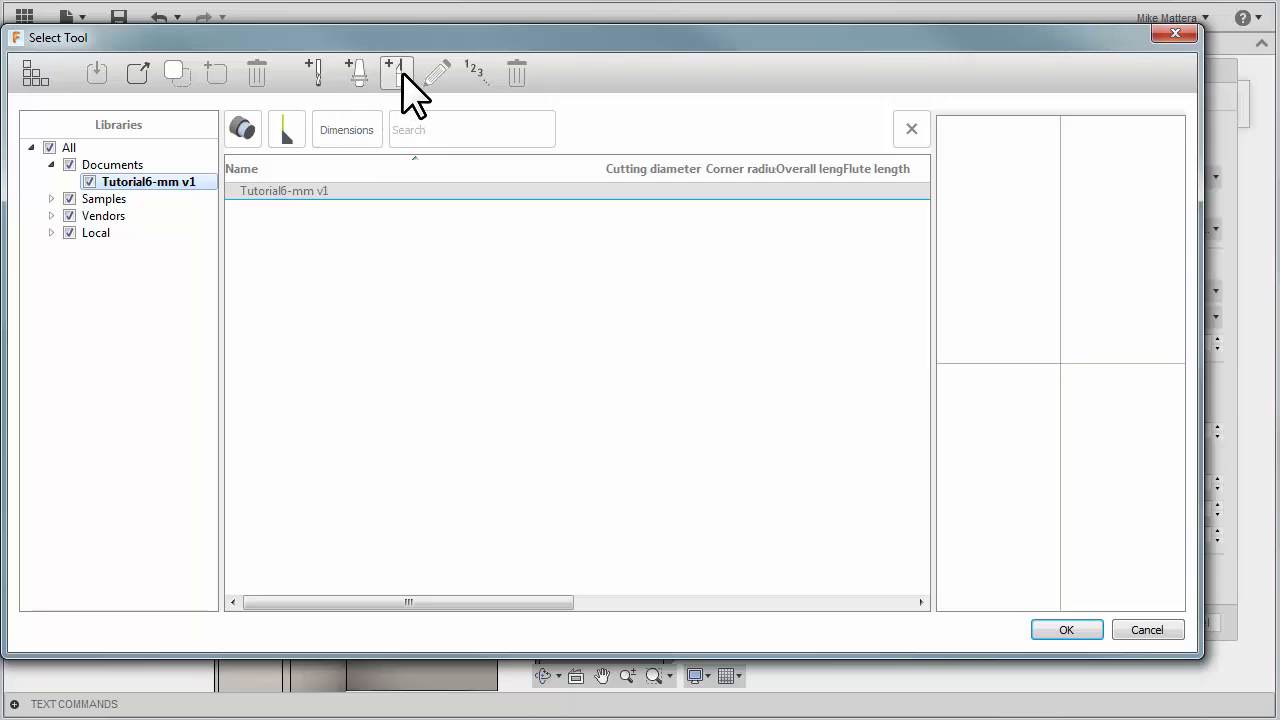
mouse_move(396, 72)
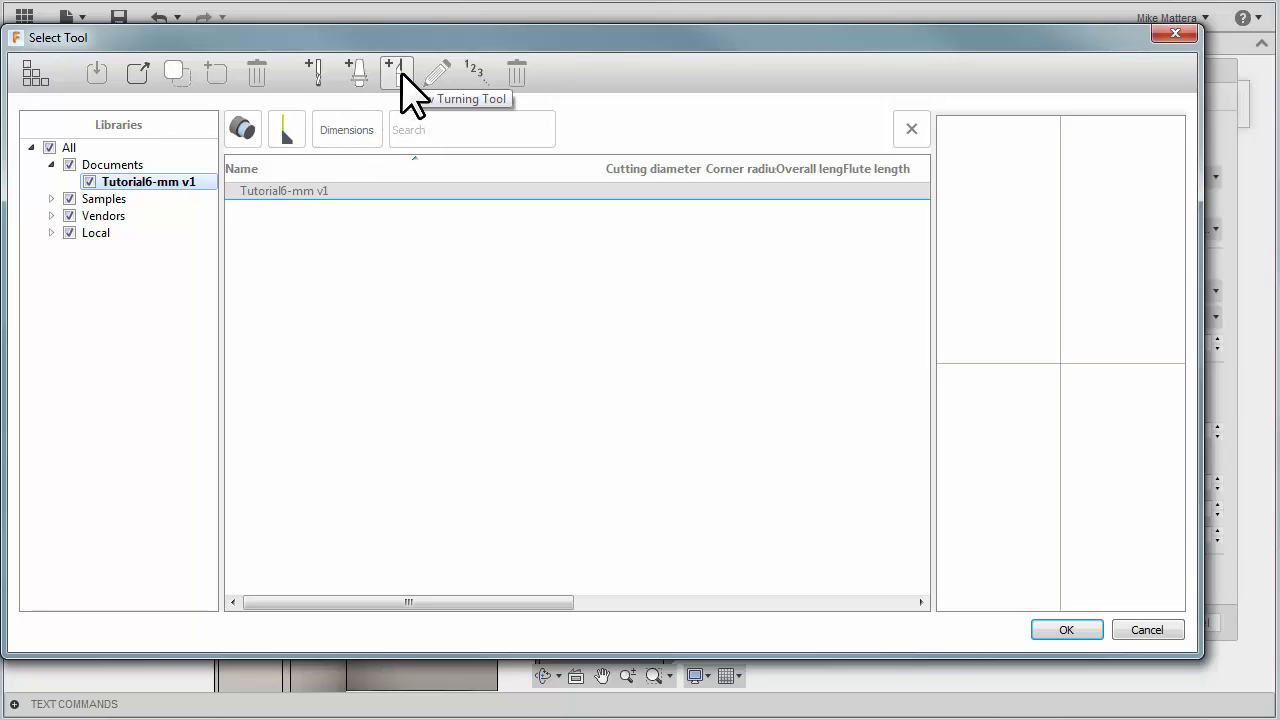
- Create a new turning tool with Square shape, T3 = 3.97mm thickness, 0.80mm corner radius
double_click(284, 190)
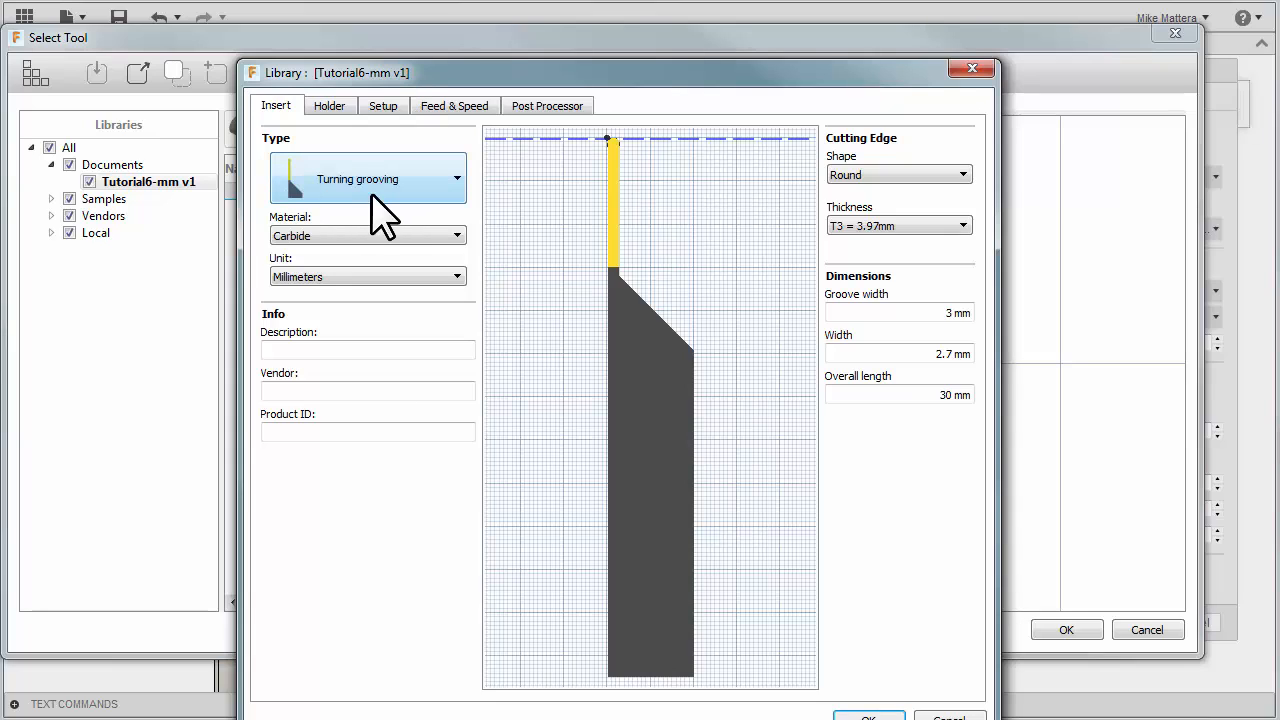
mouse_move(390, 216)
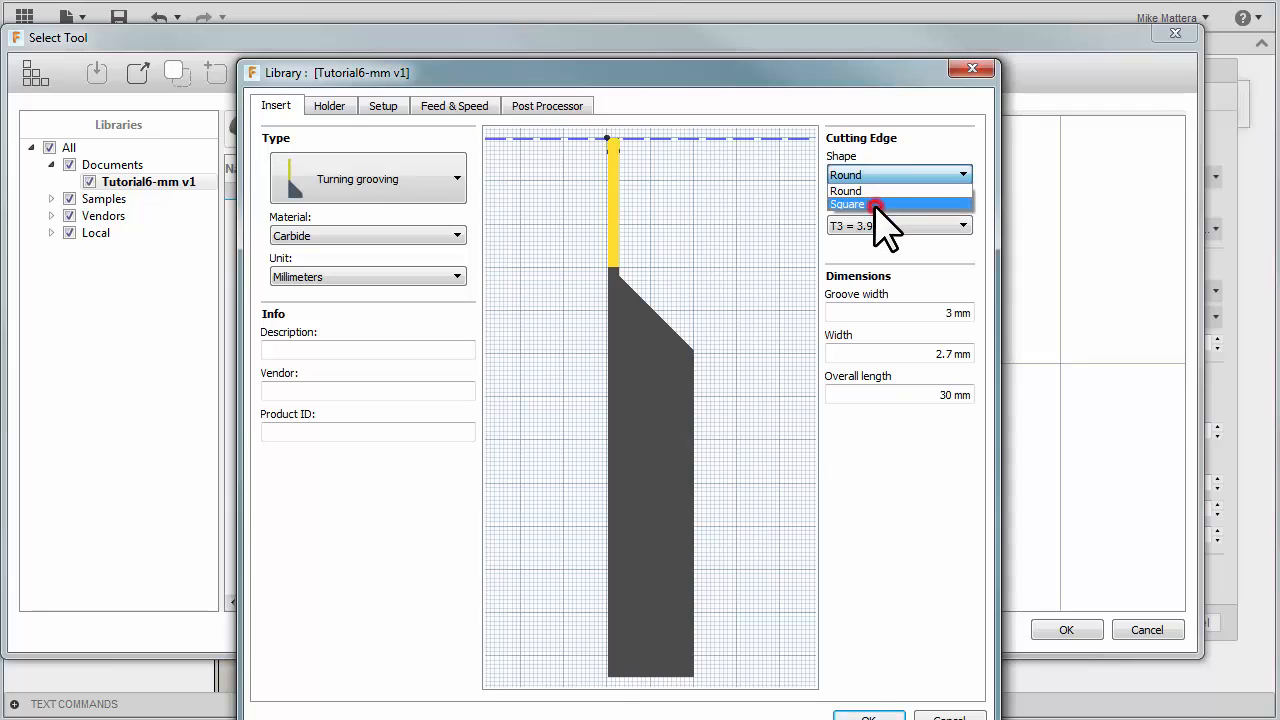
click(848, 204)
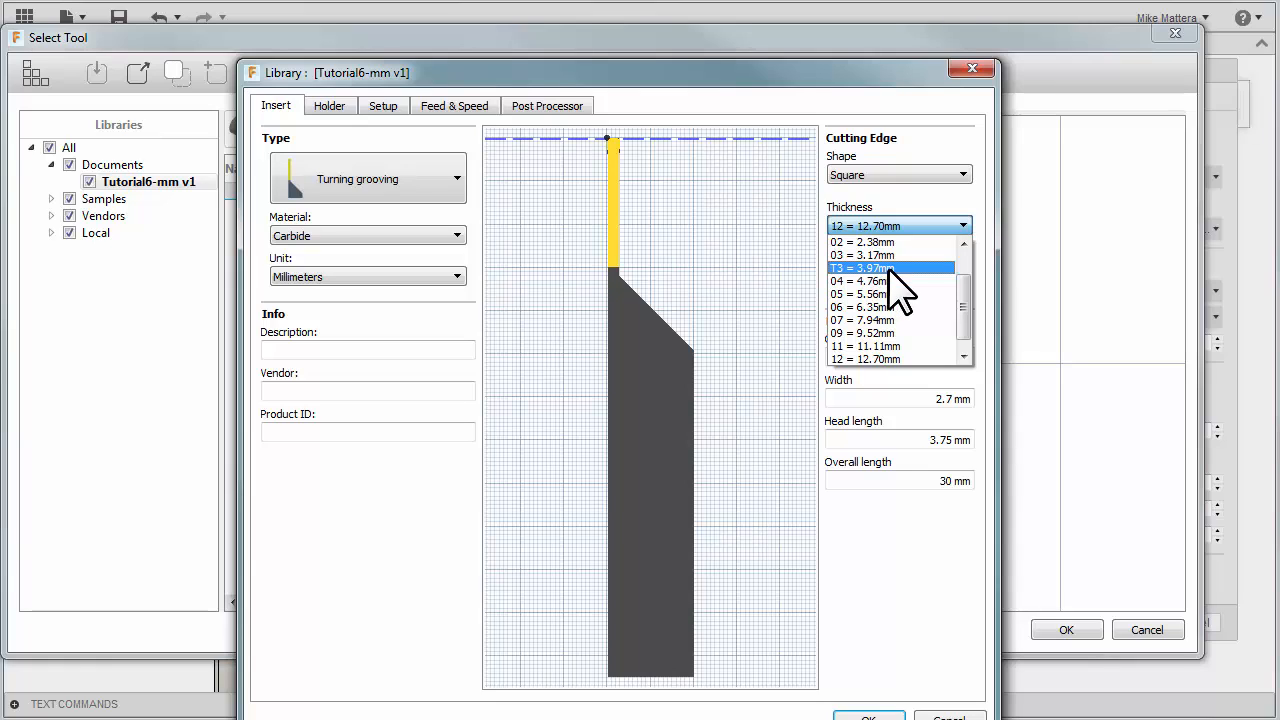
click(856, 268)
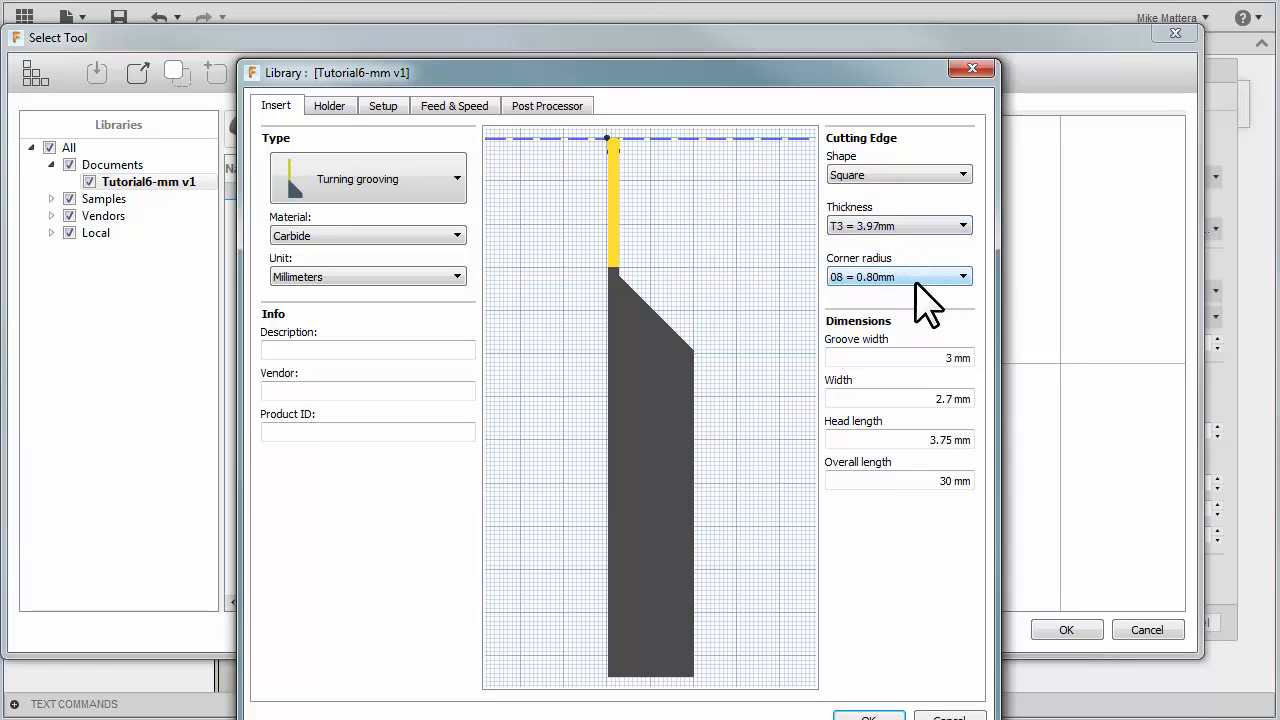
mouse_move(884, 304)
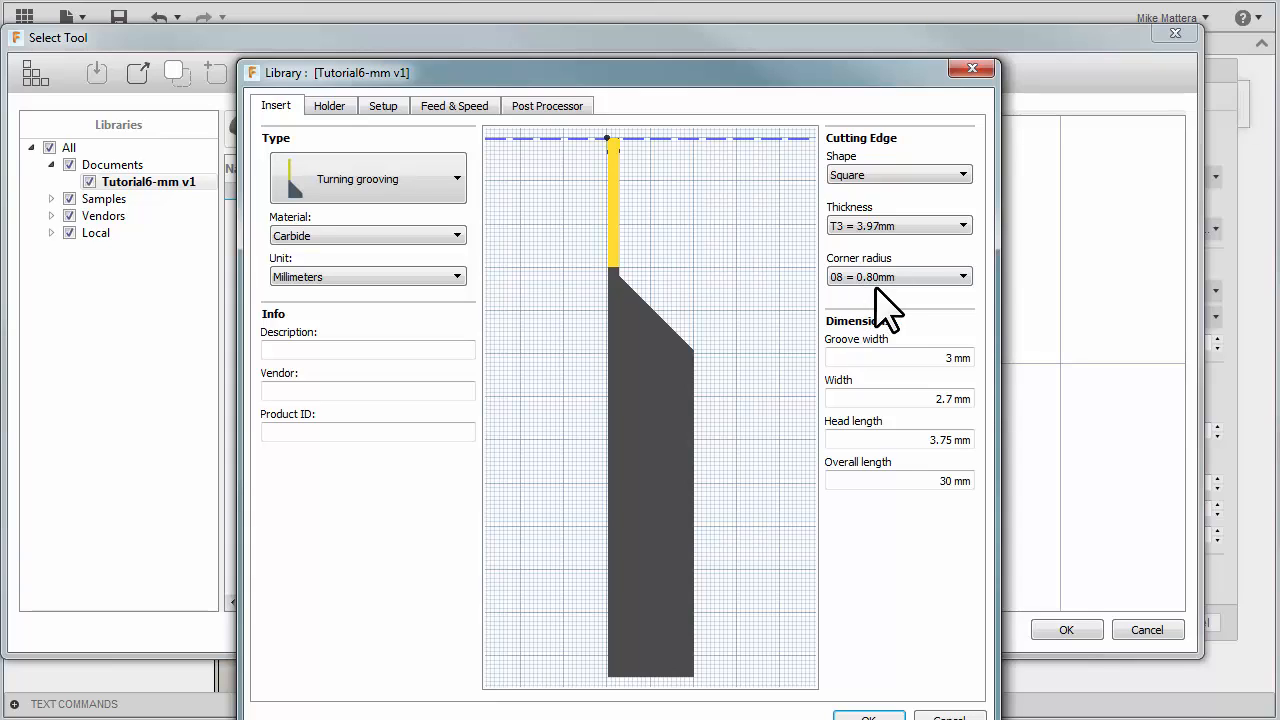
mouse_move(640, 164)
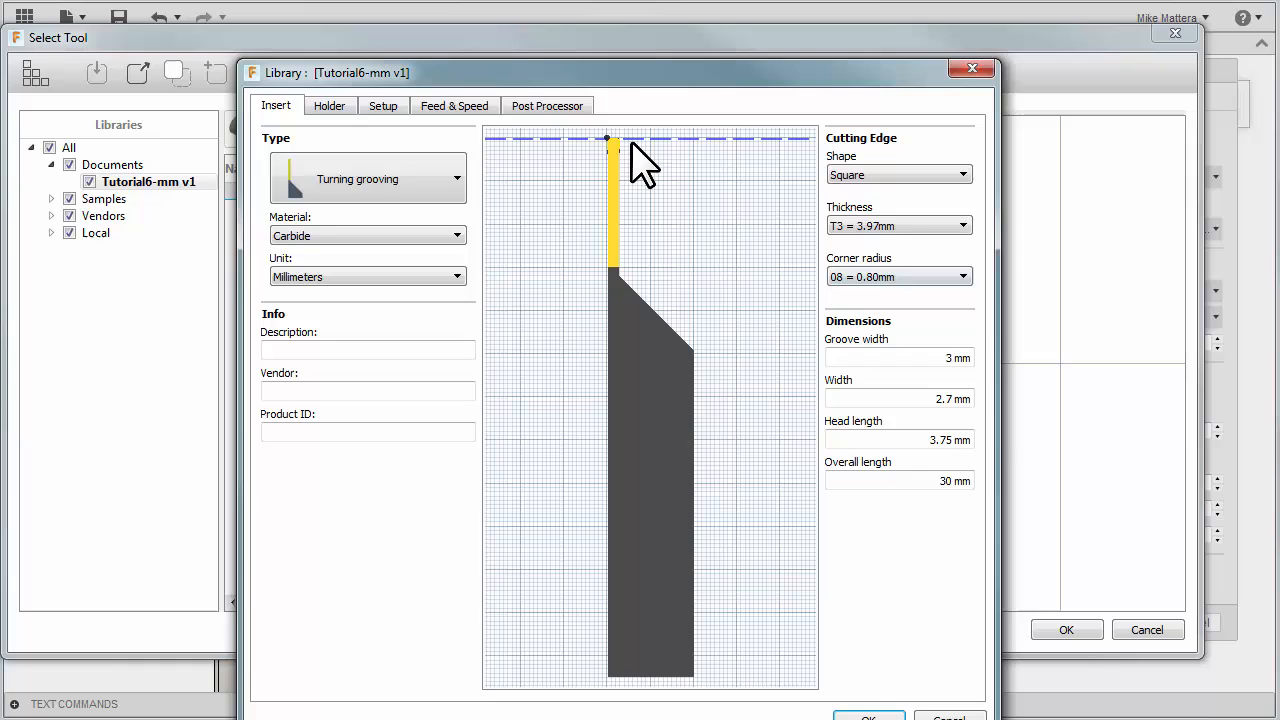
mouse_move(770, 218)
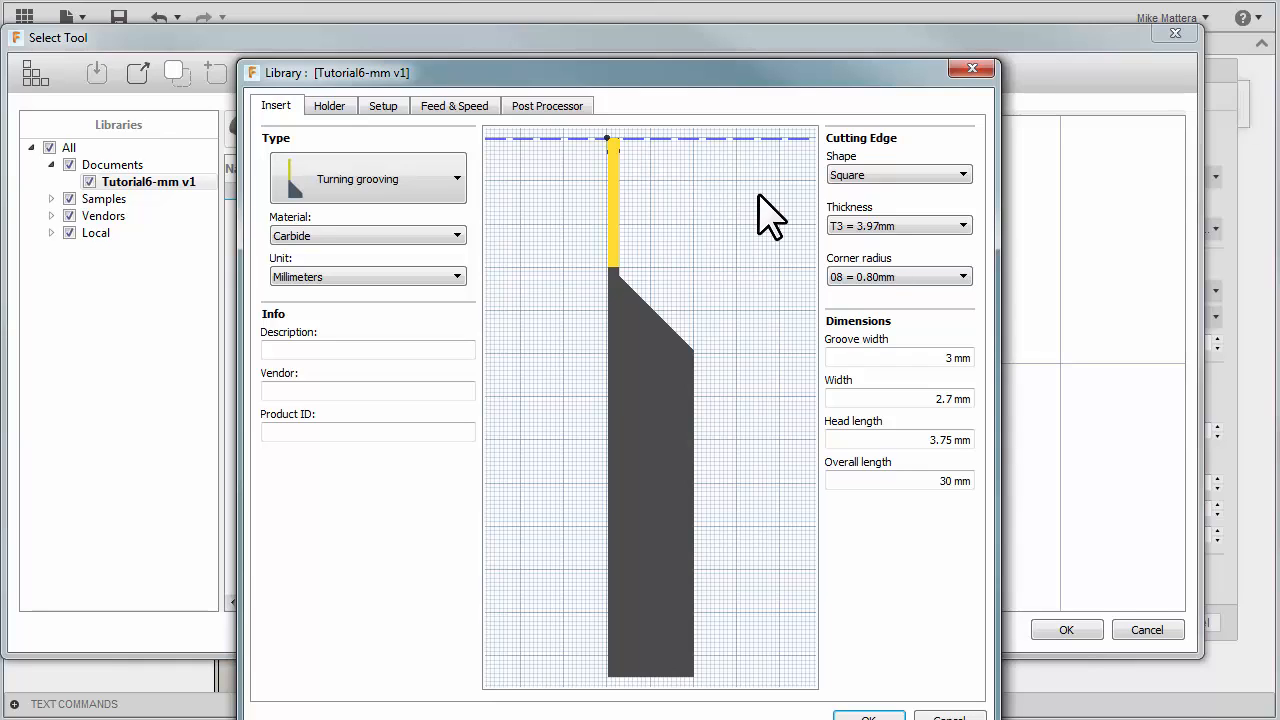
- Set insert dimensions: groove width 2.5, width 2.2, head length 50, overall length 50
click(896, 358)
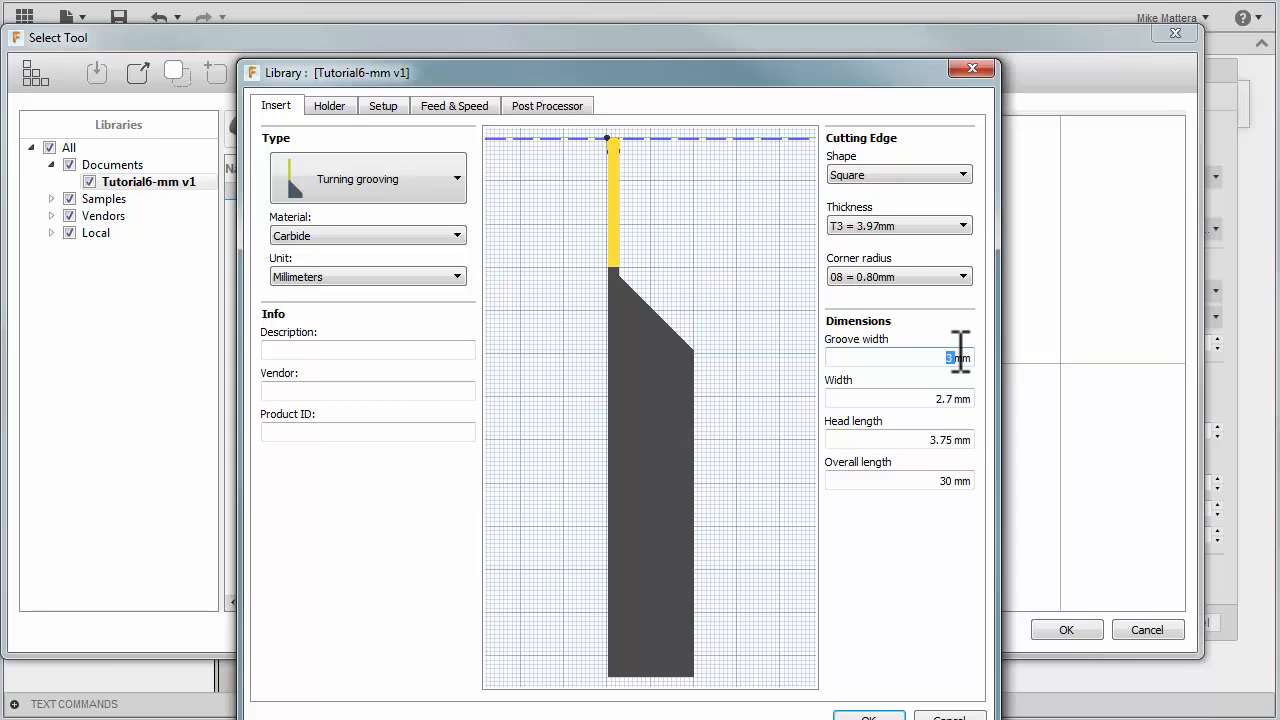
text(2.5)
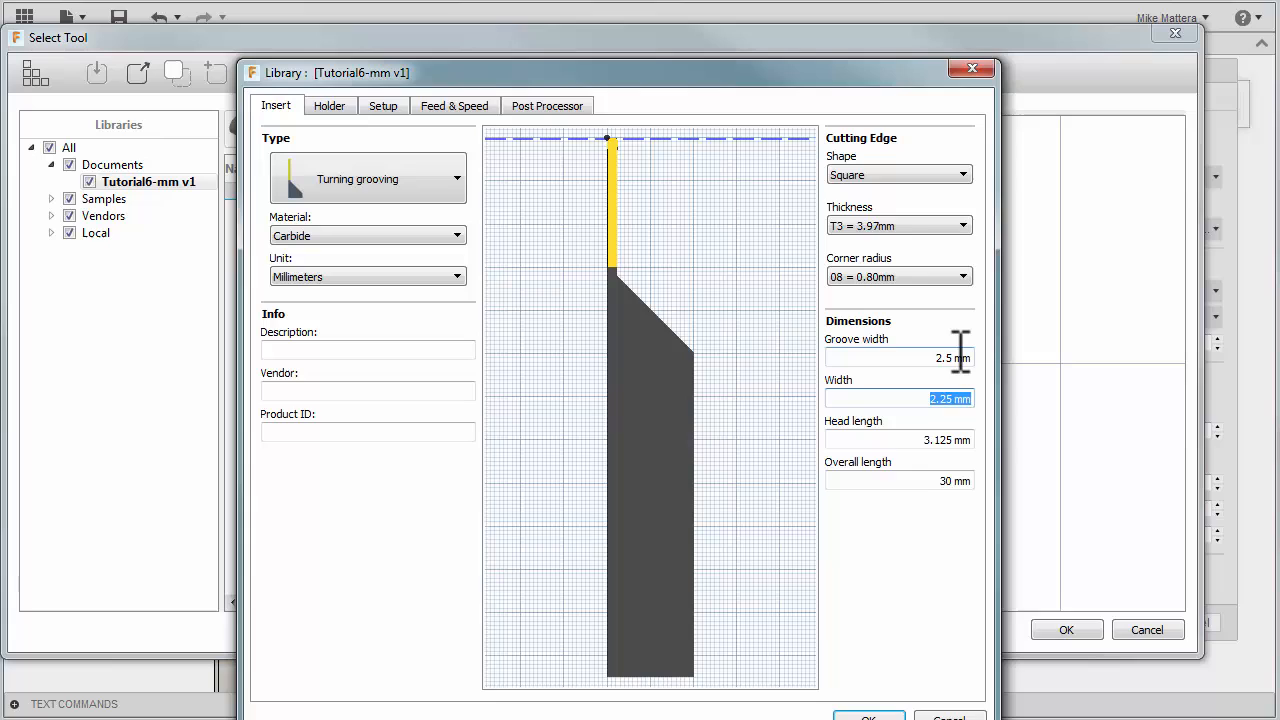
text(2.2)
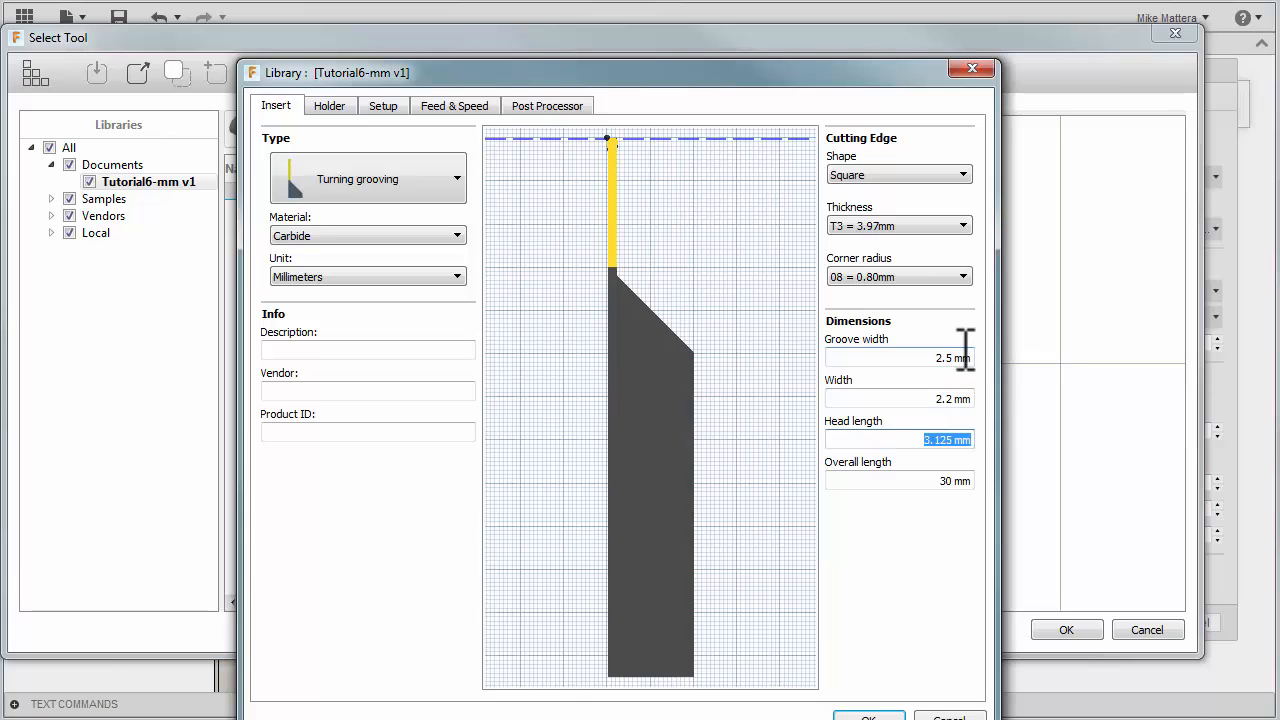
text(50)
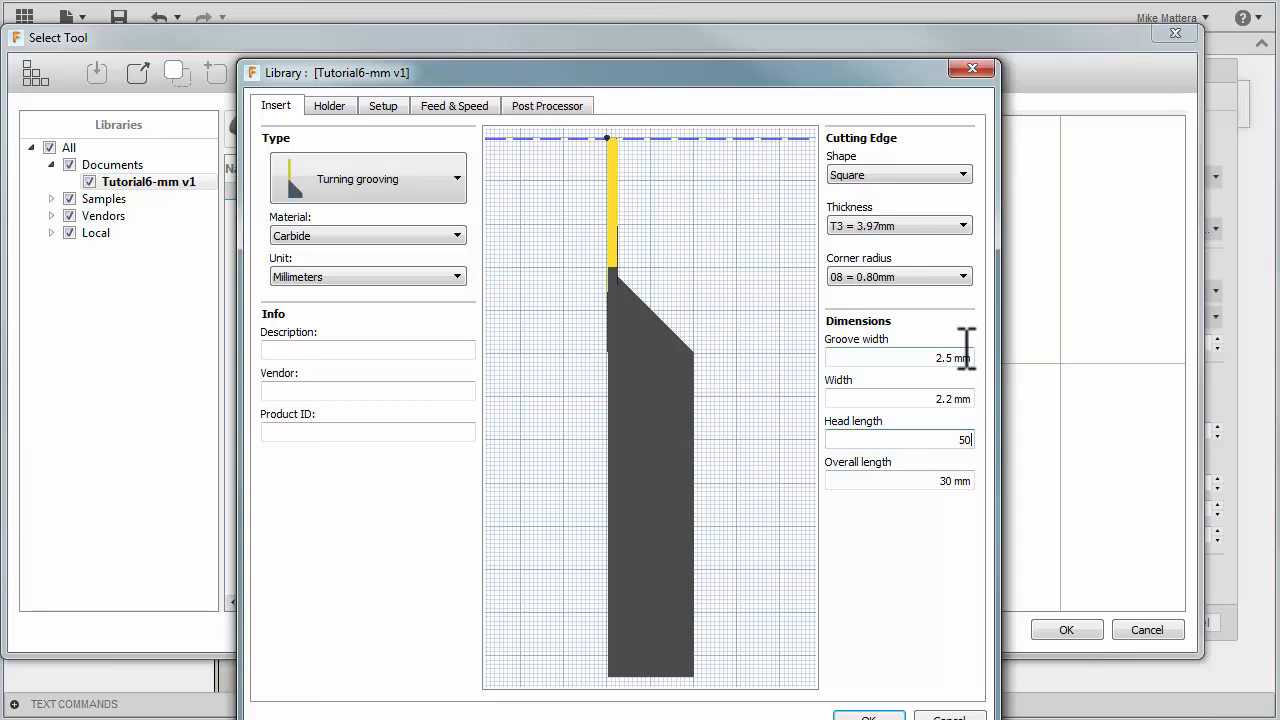
key(Tab)
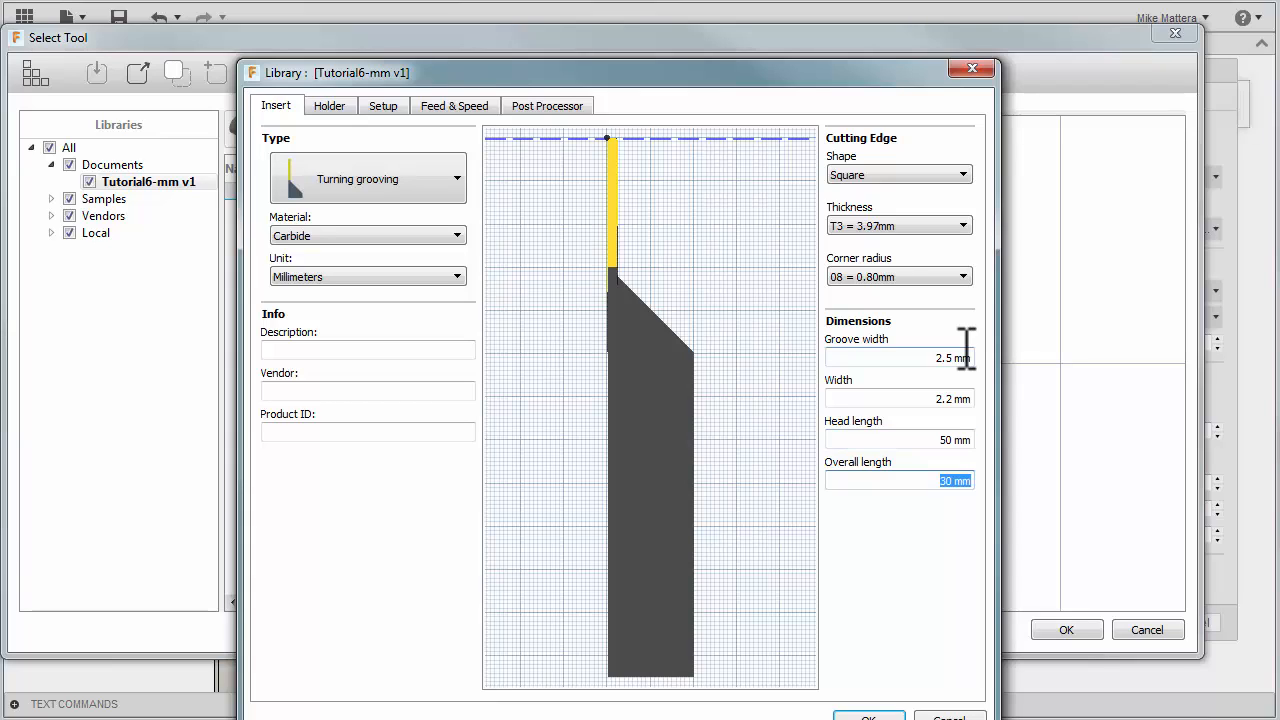
text(50)
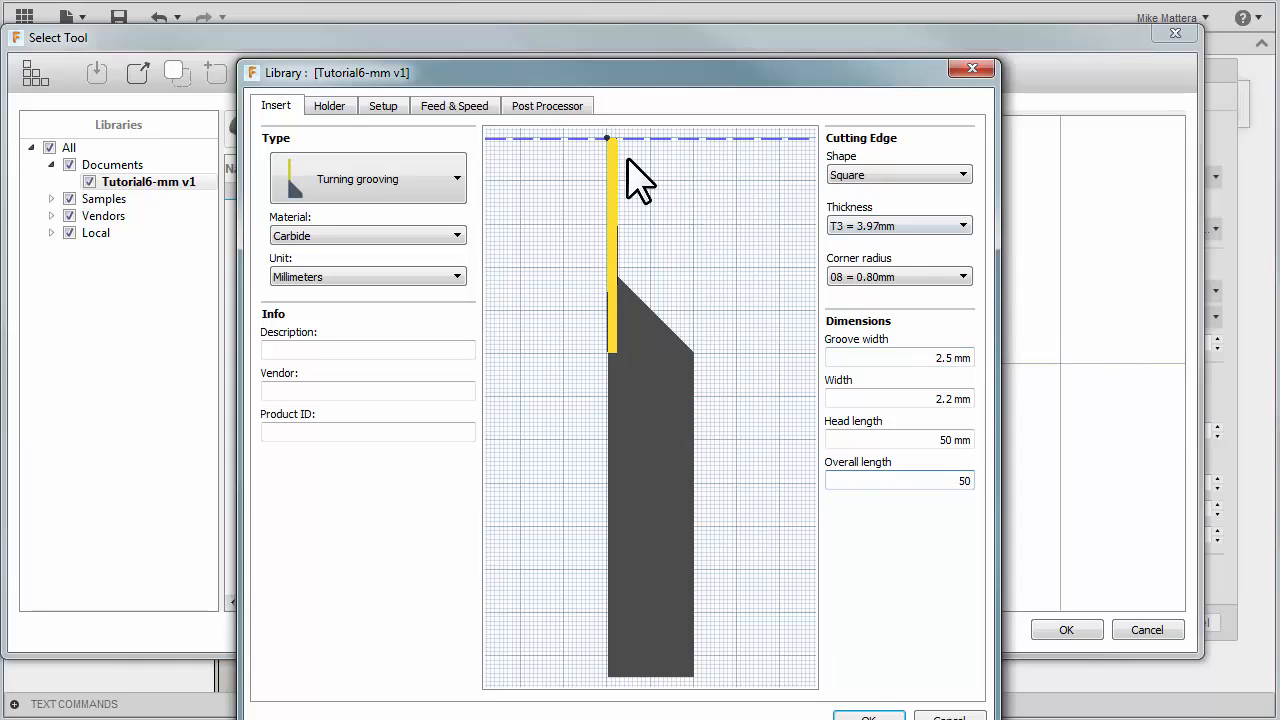
mouse_move(620, 360)
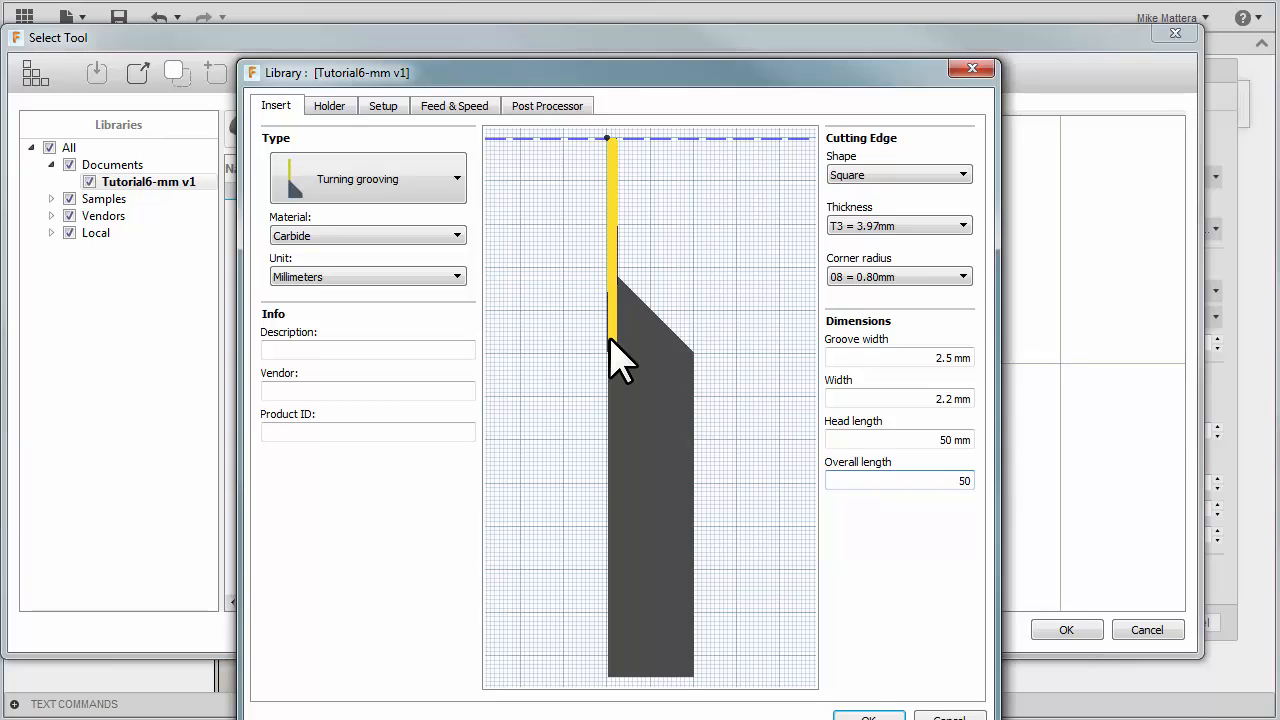
click(898, 480)
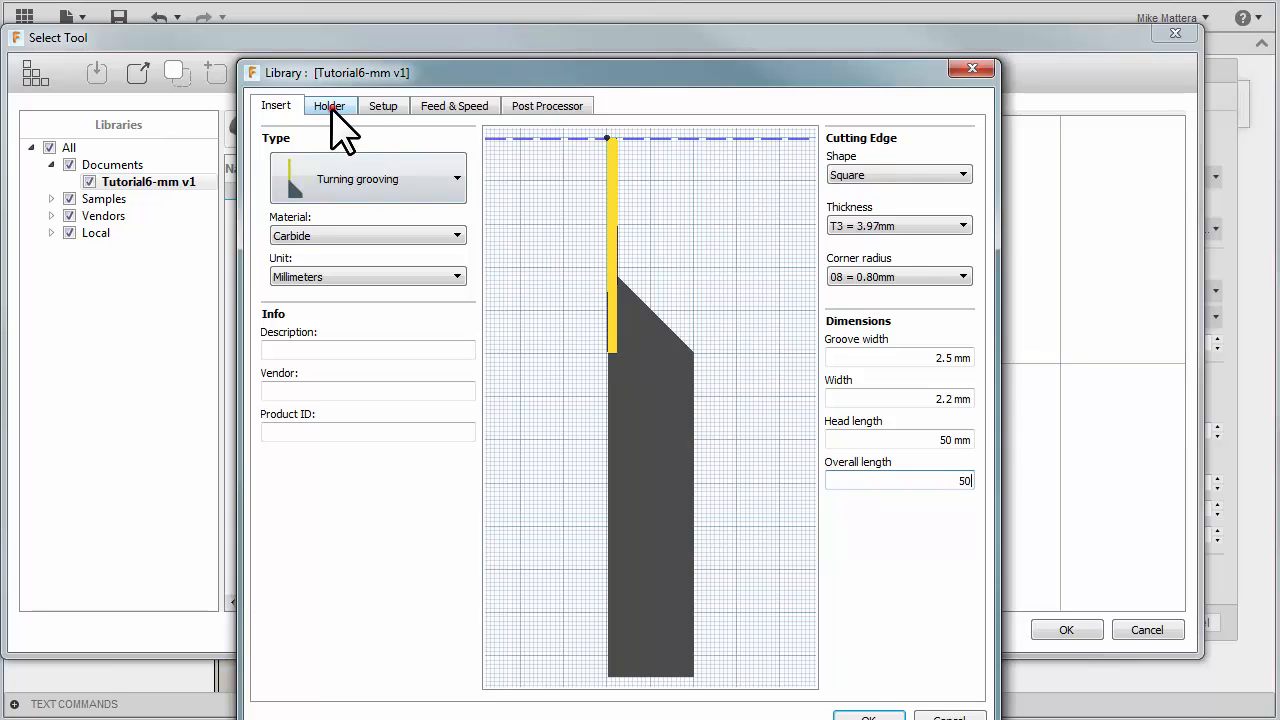
- Give the holder External Grooving style, 50 mm head length, right hand and rigid lock clamping
click(328, 104)
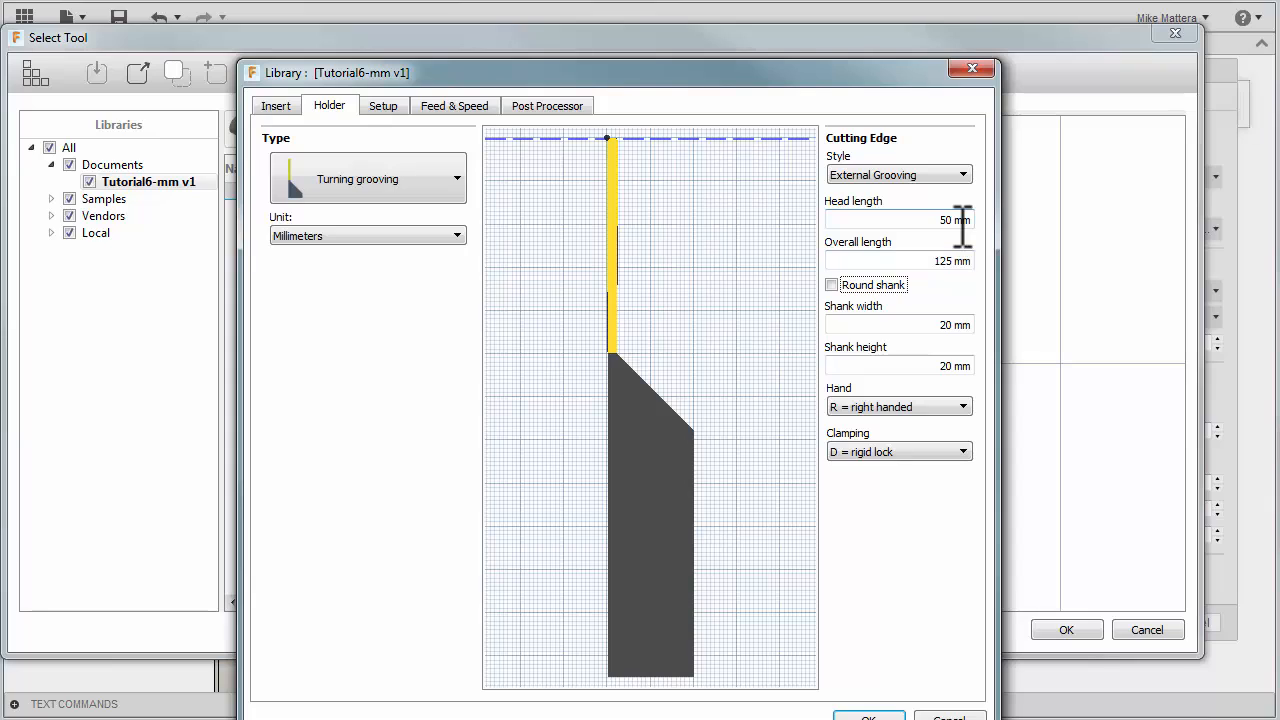
click(898, 364)
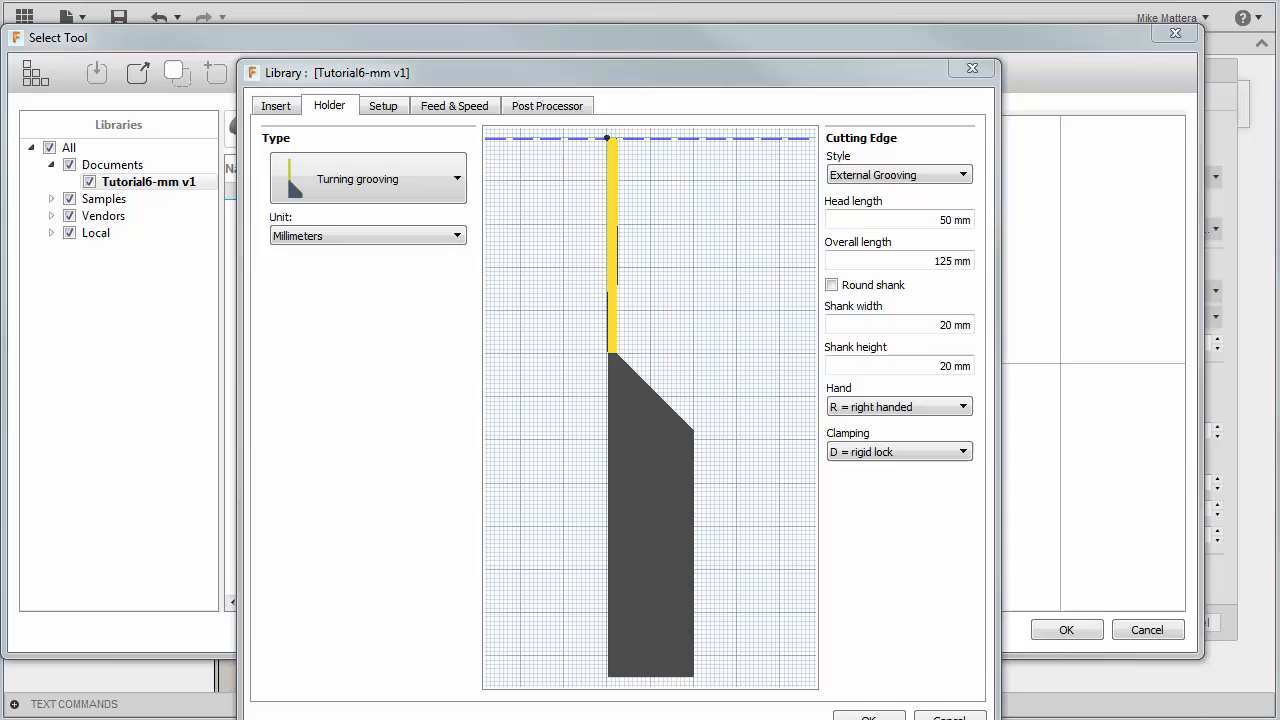
click(384, 104)
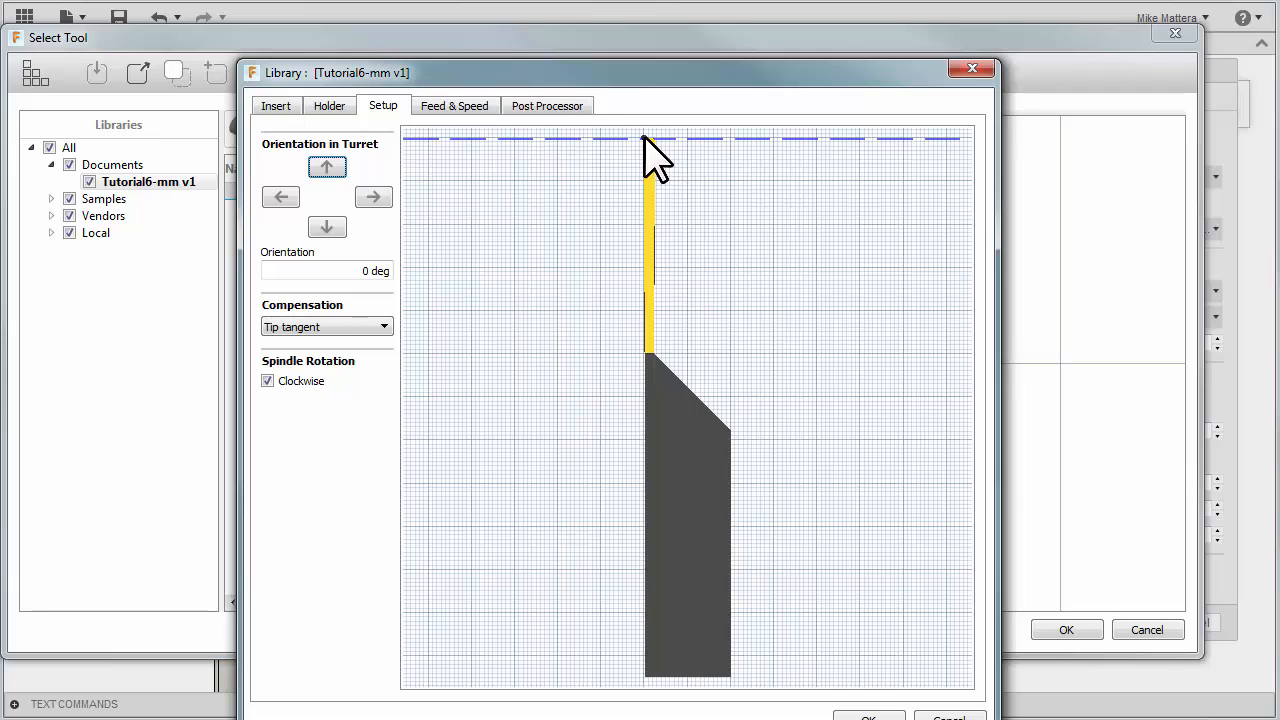
mouse_move(920, 640)
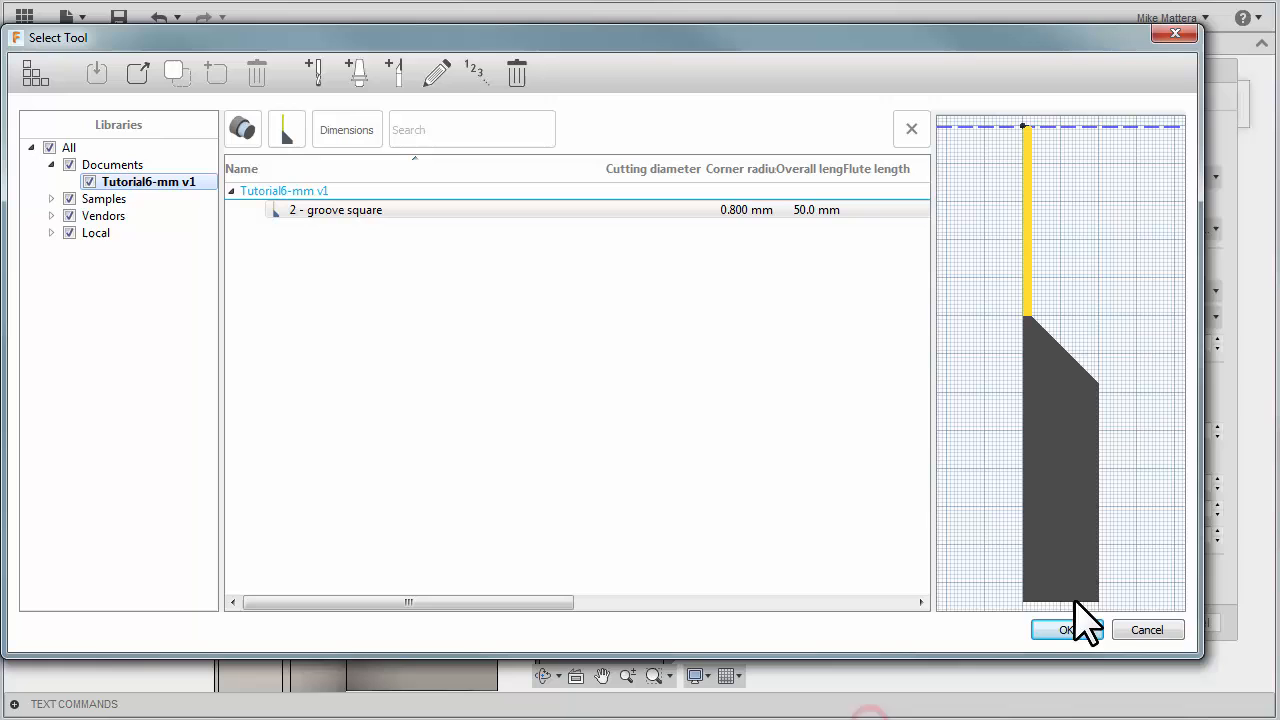
- Accept the new tool and assign '2 - groove square' to the Groove operation
click(1064, 628)
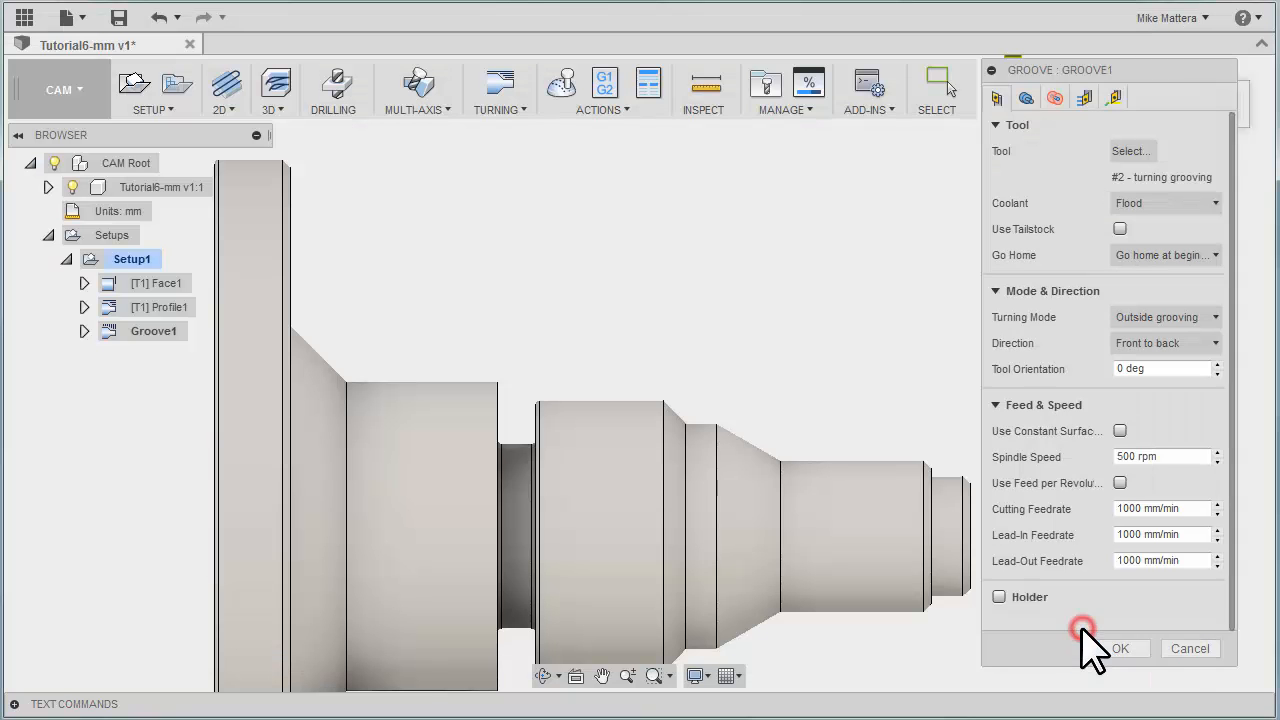
- Enable Confinement on the Geometry tab and pick the three groove faces
click(1120, 648)
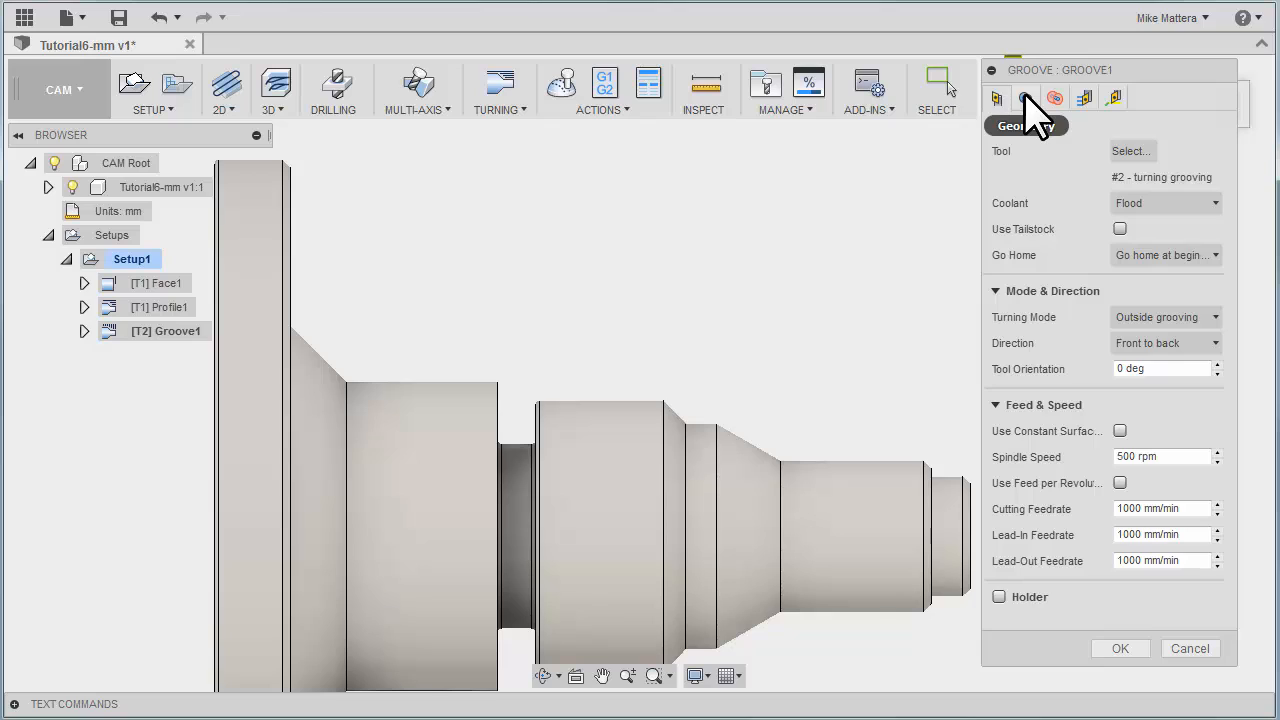
click(996, 96)
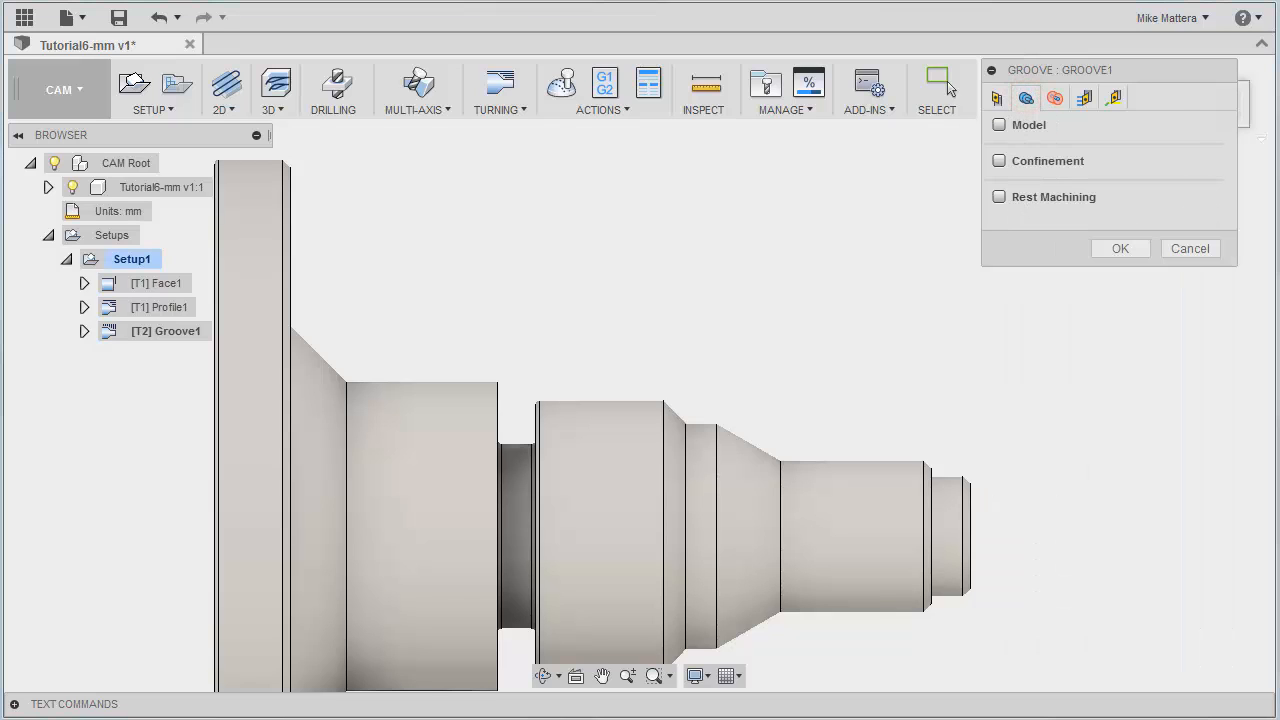
mouse_move(1190, 376)
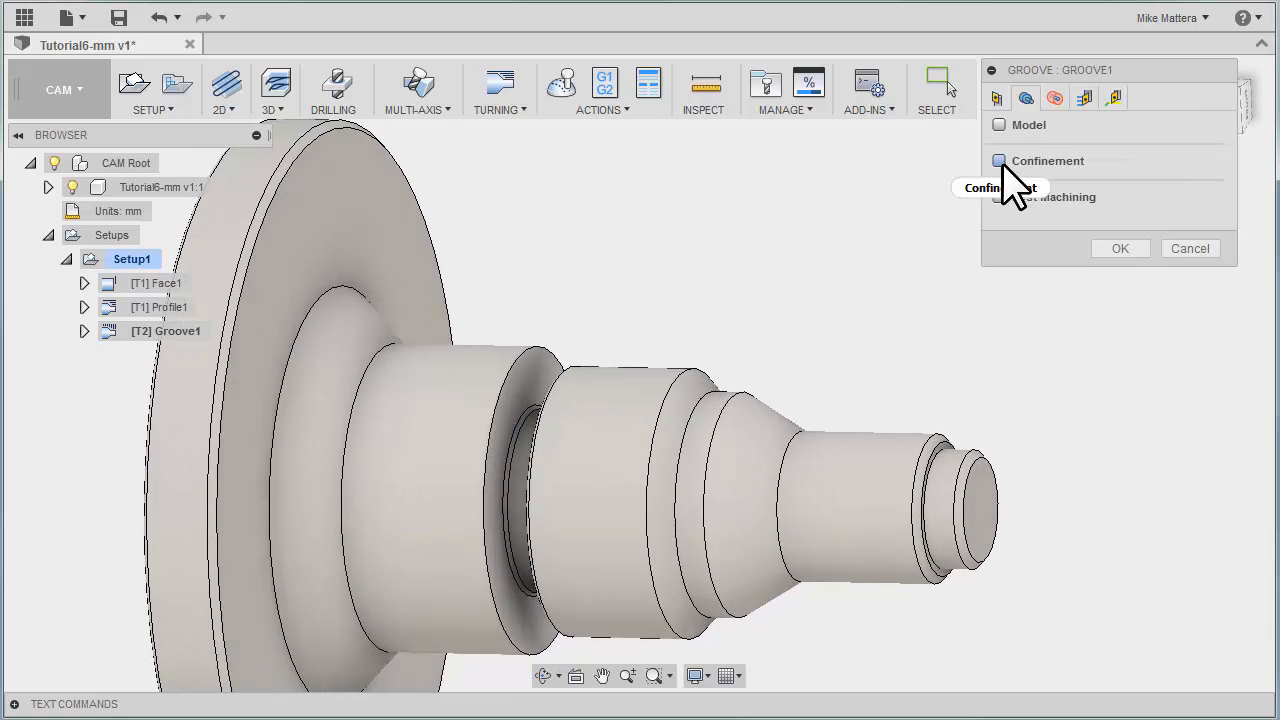
click(998, 160)
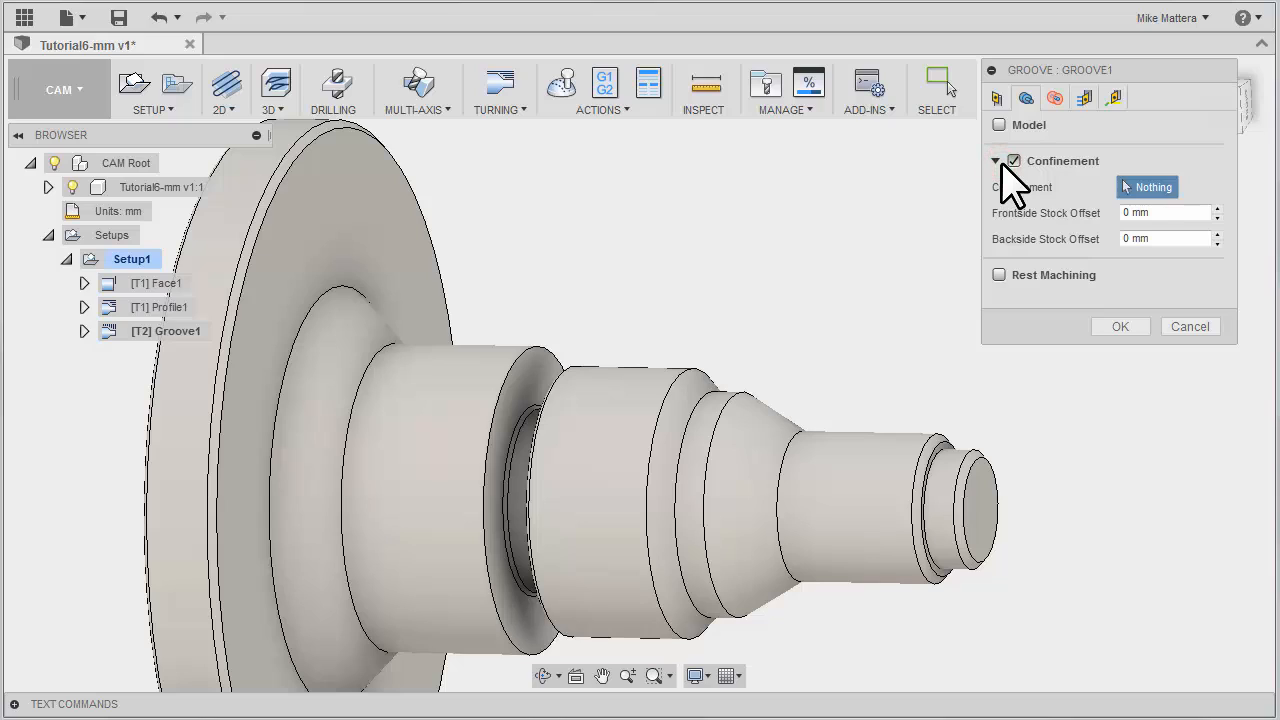
mouse_move(1020, 210)
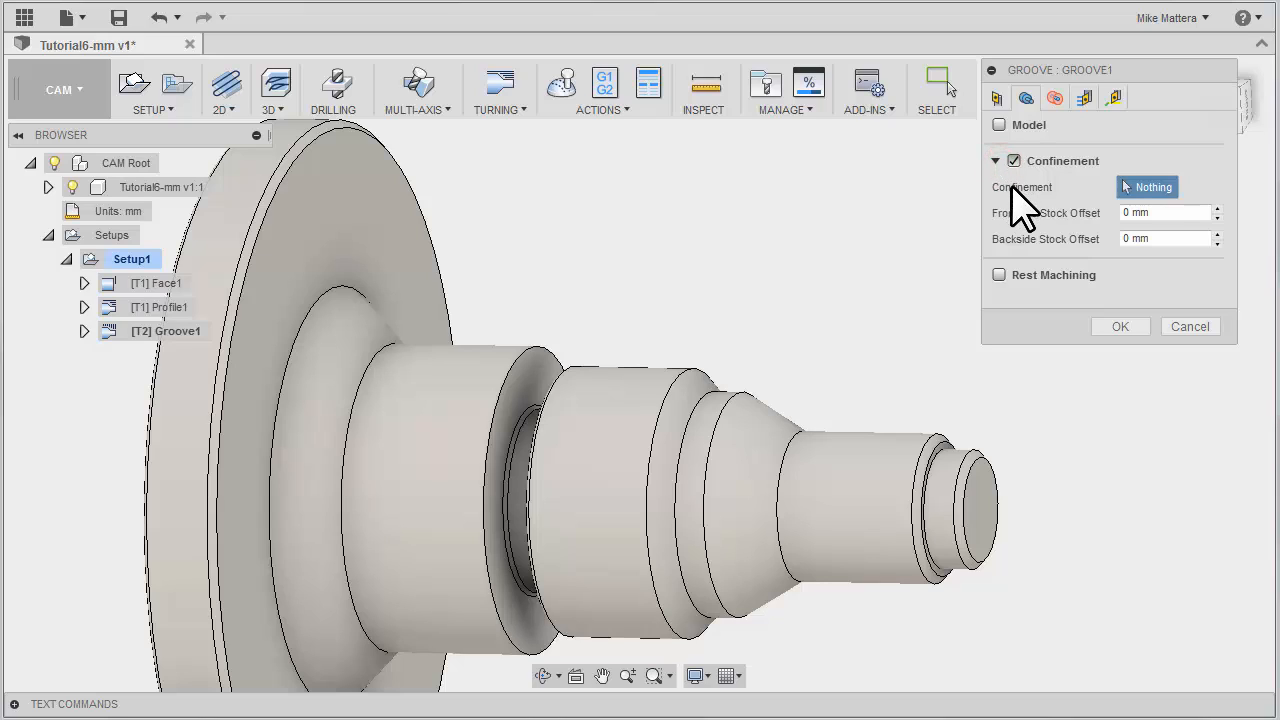
mouse_move(832, 388)
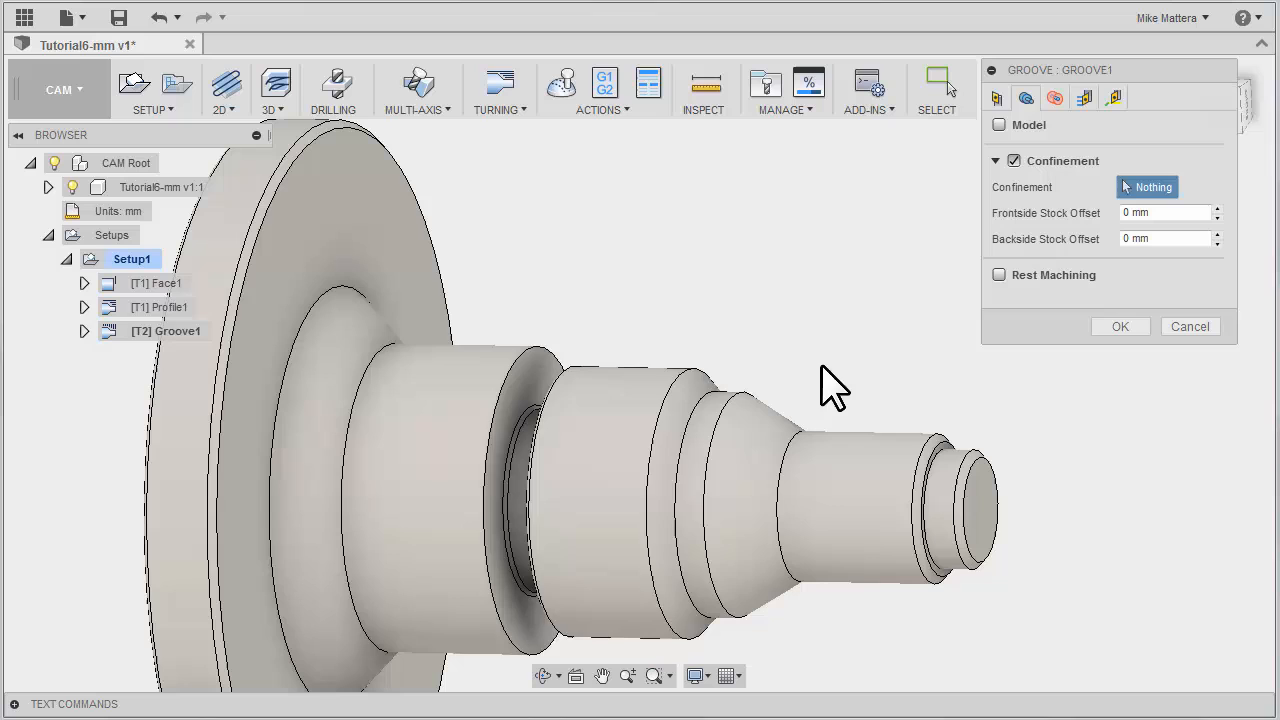
click(530, 430)
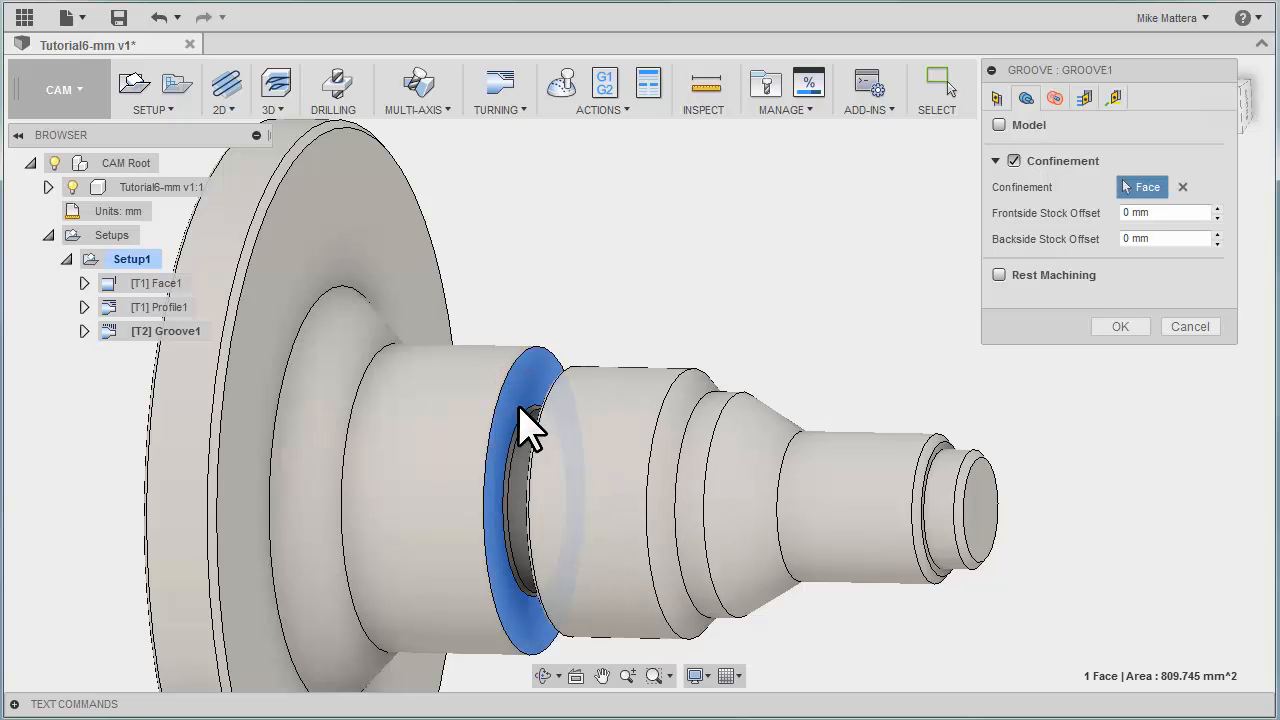
click(530, 470)
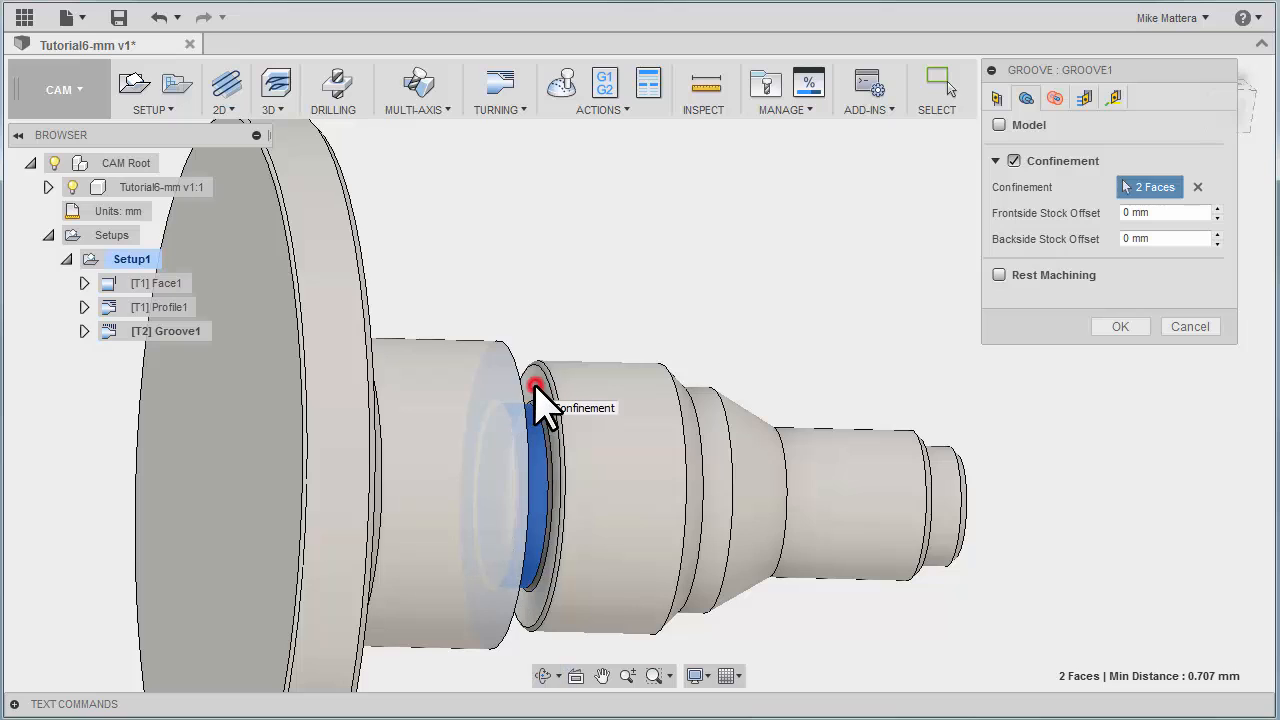
click(538, 390)
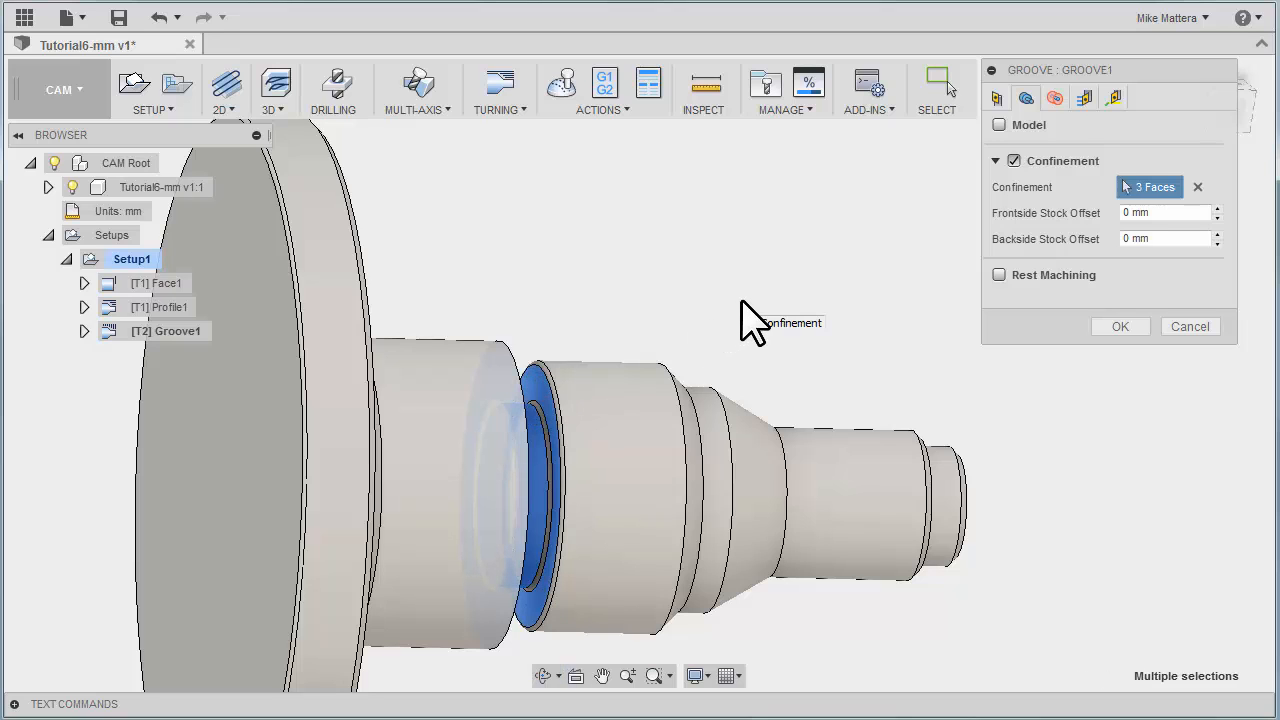
click(1054, 96)
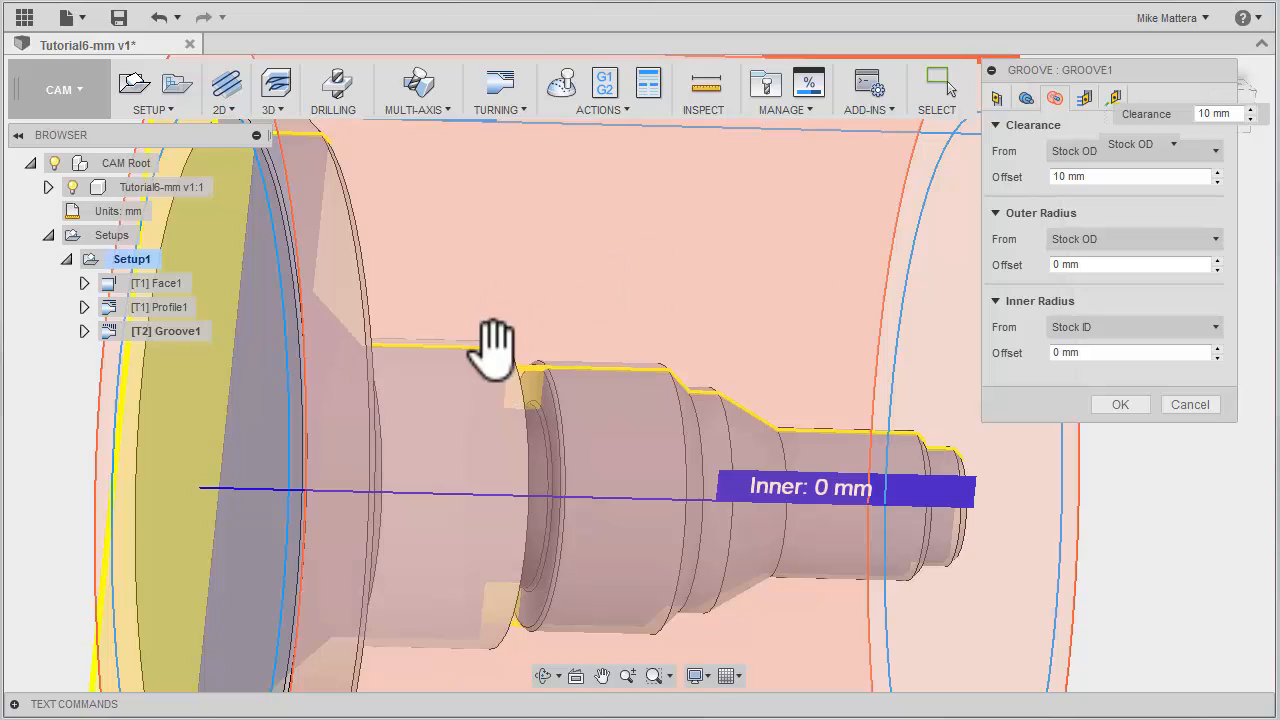
mouse_move(710, 356)
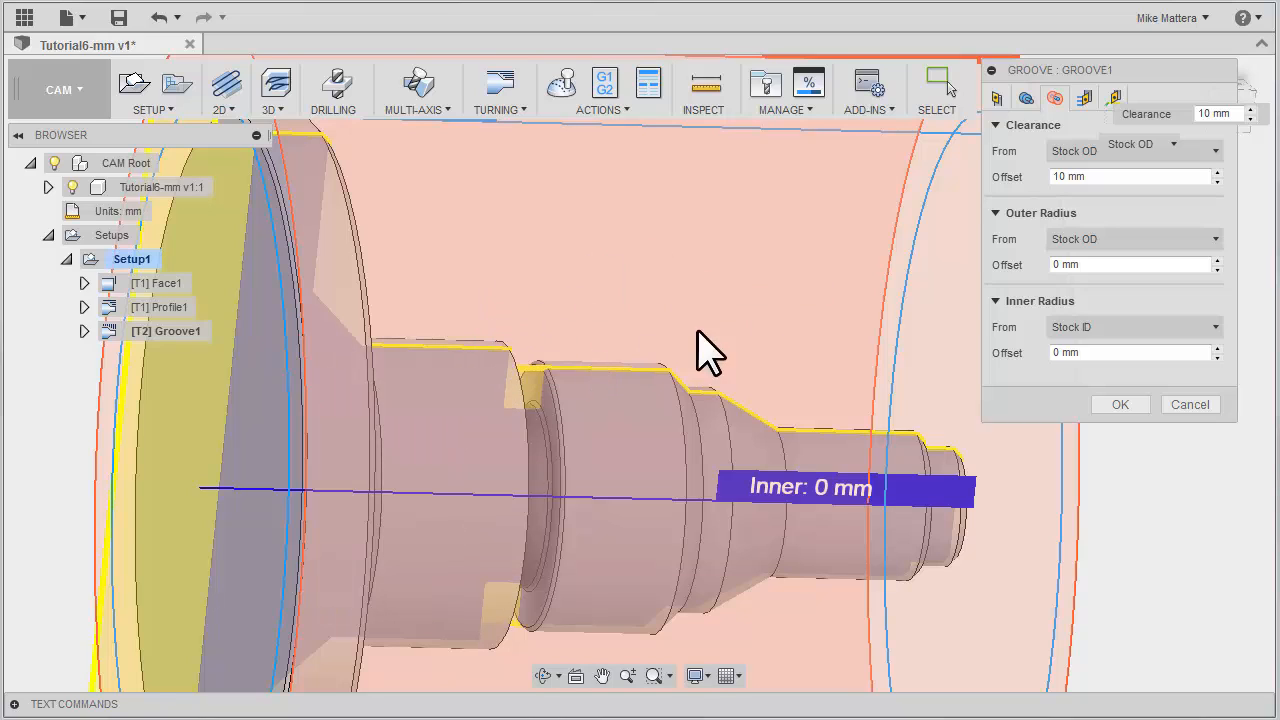
mouse_move(1030, 180)
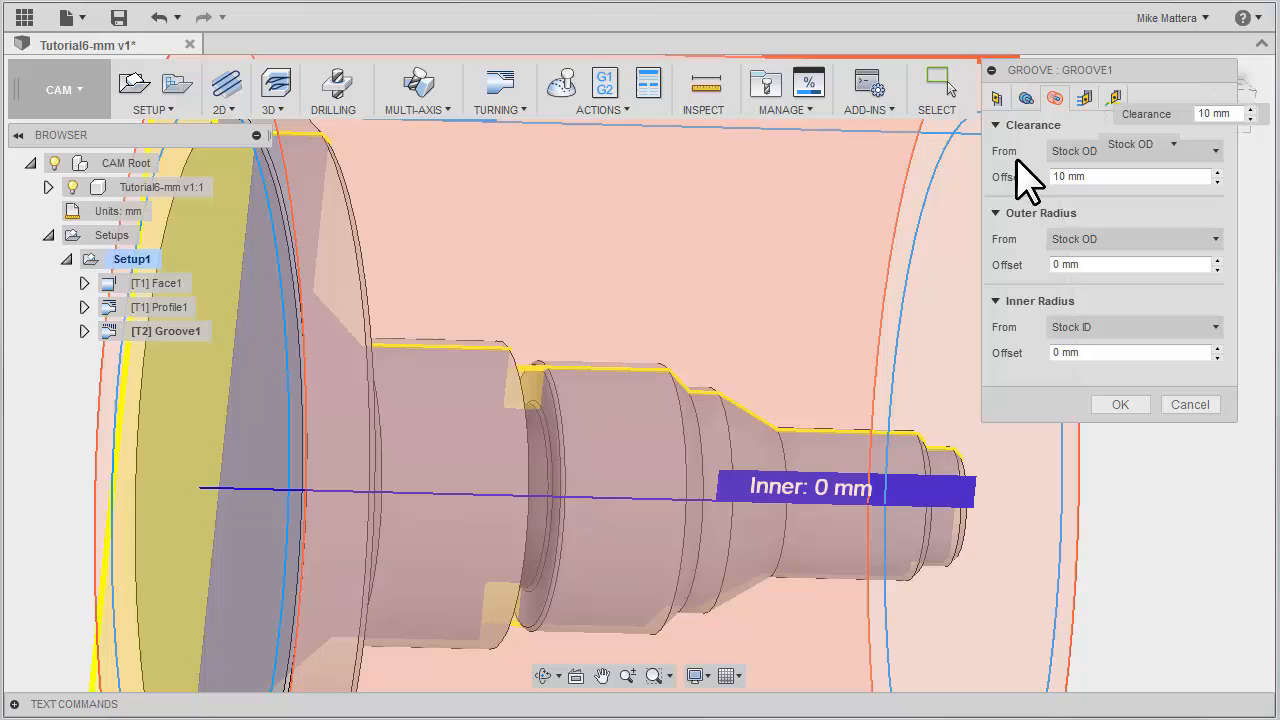
click(1084, 96)
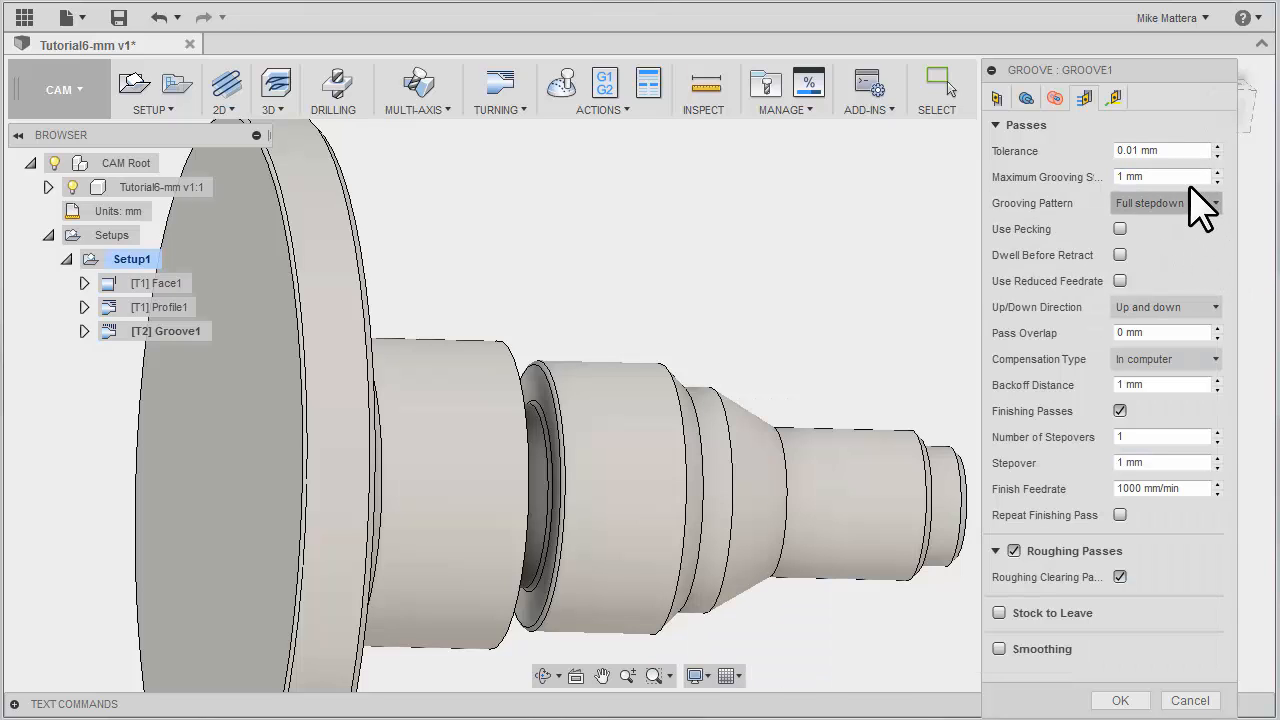
mouse_move(1200, 276)
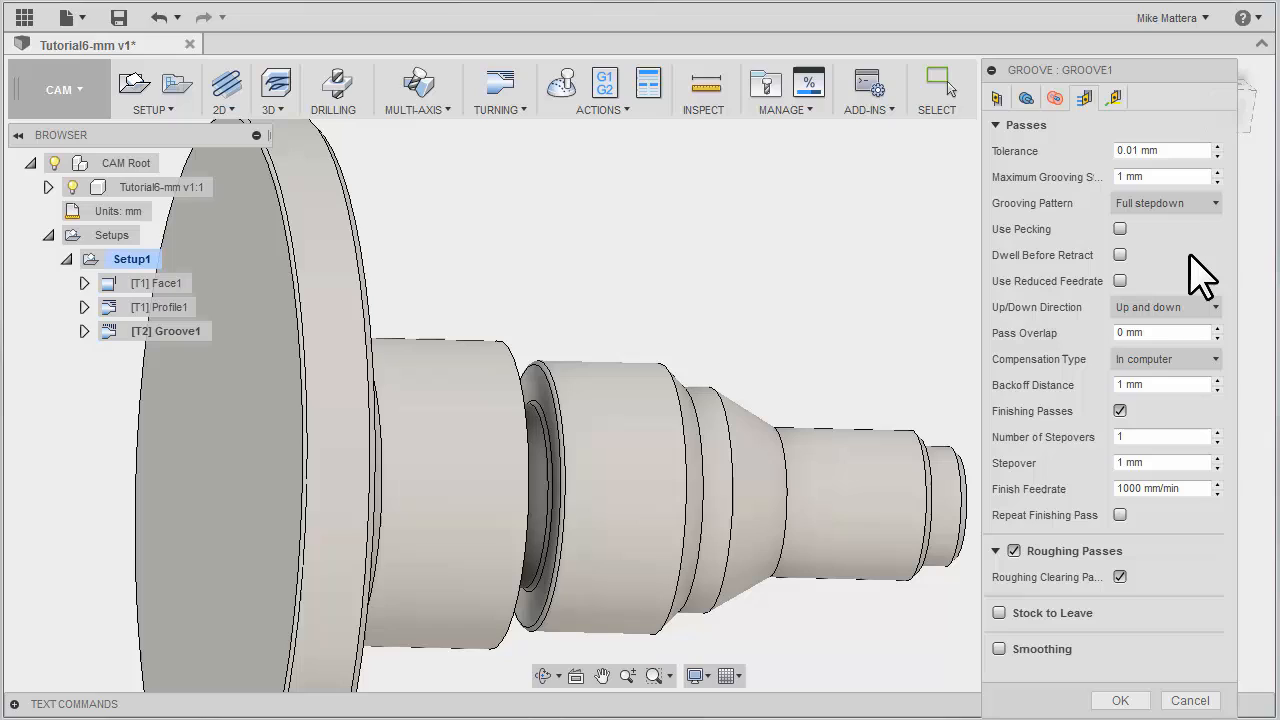
mouse_move(1156, 250)
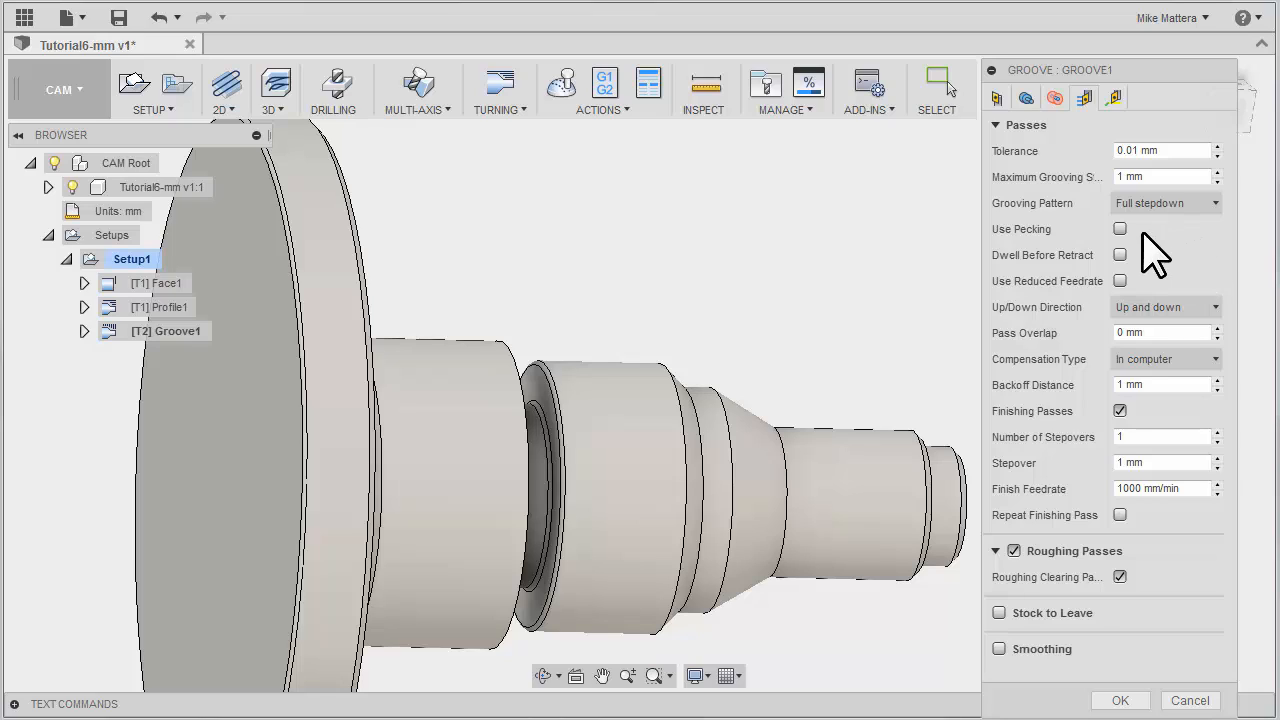
mouse_move(1210, 264)
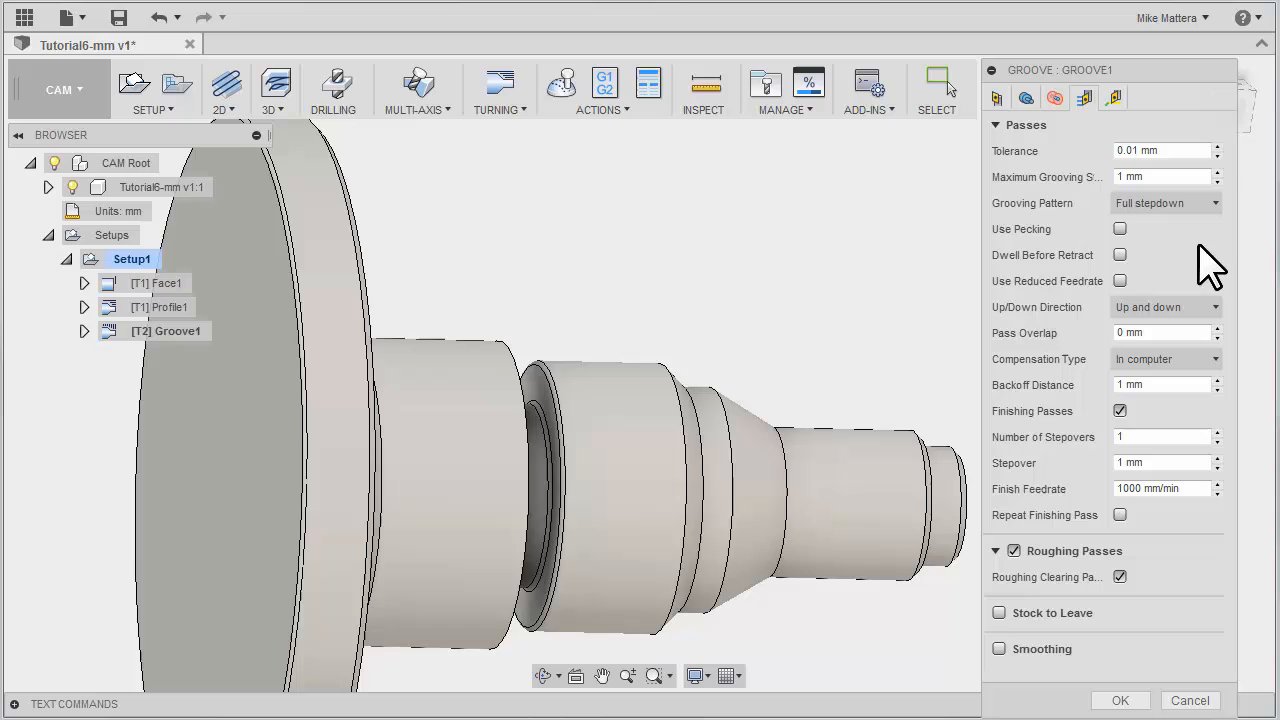
mouse_move(1180, 276)
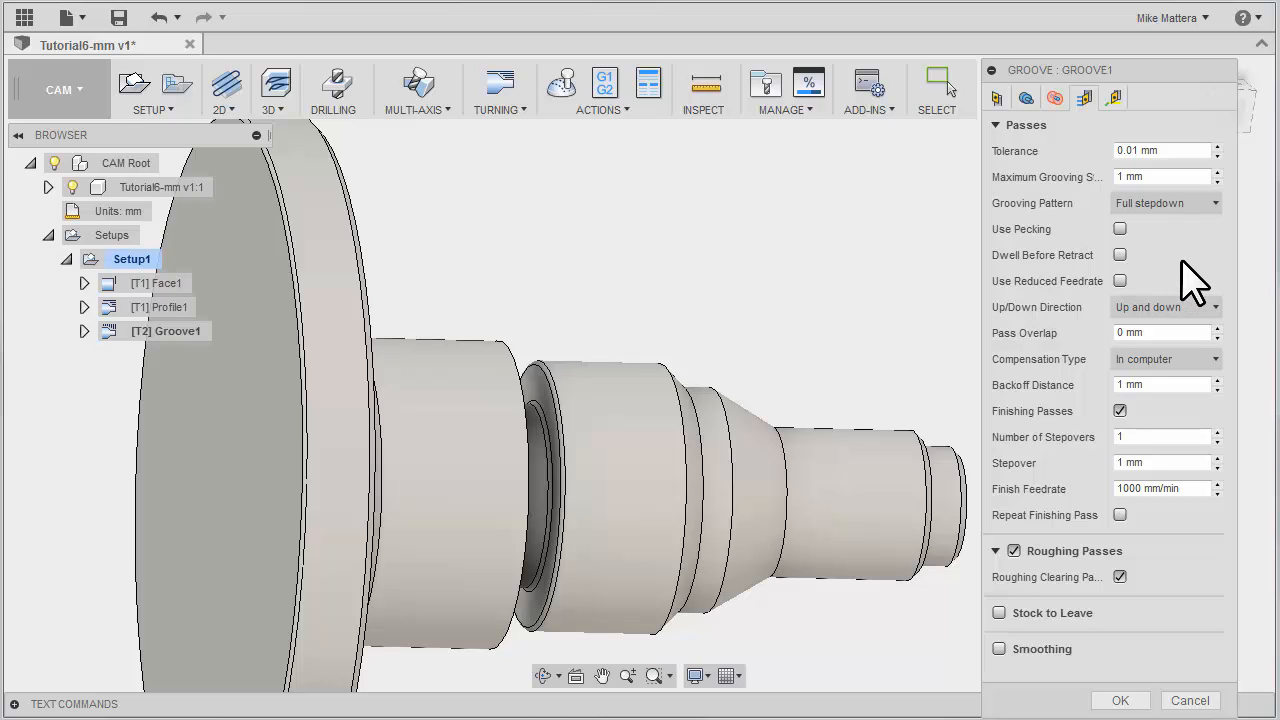
mouse_move(1164, 308)
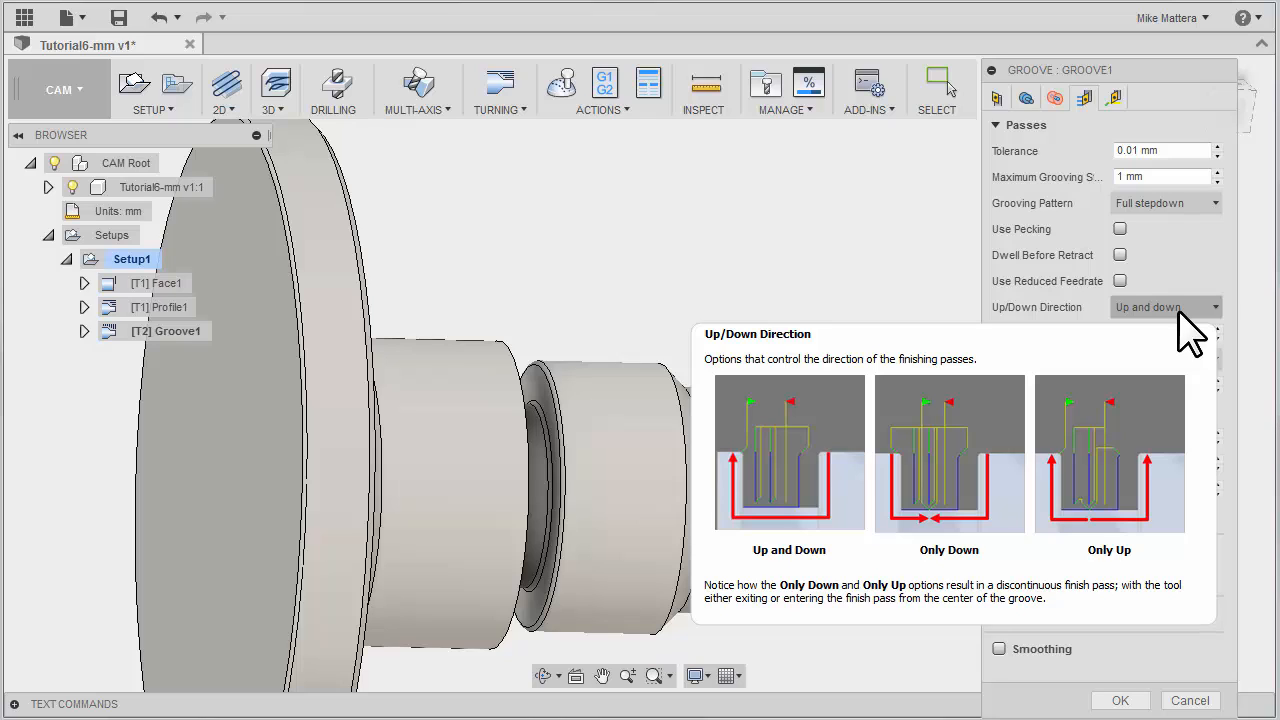
- Set the finishing passes' Up/Down Direction to Only down
click(1164, 308)
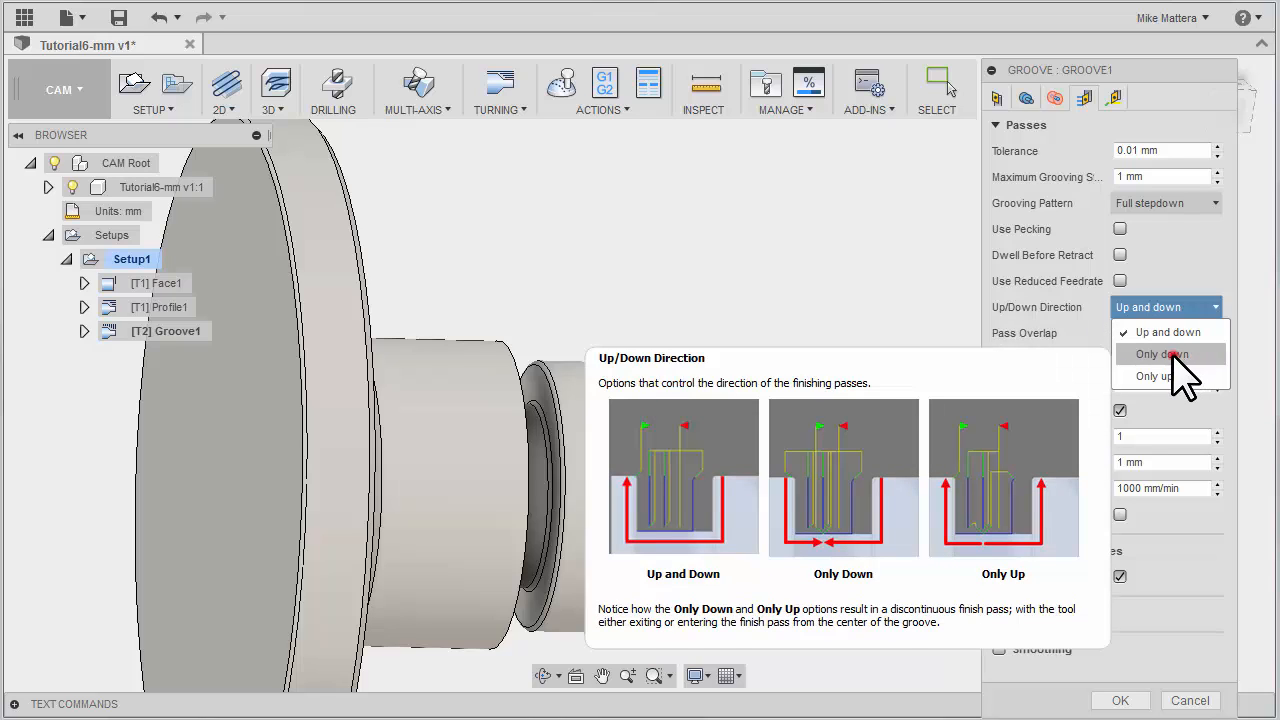
click(1162, 354)
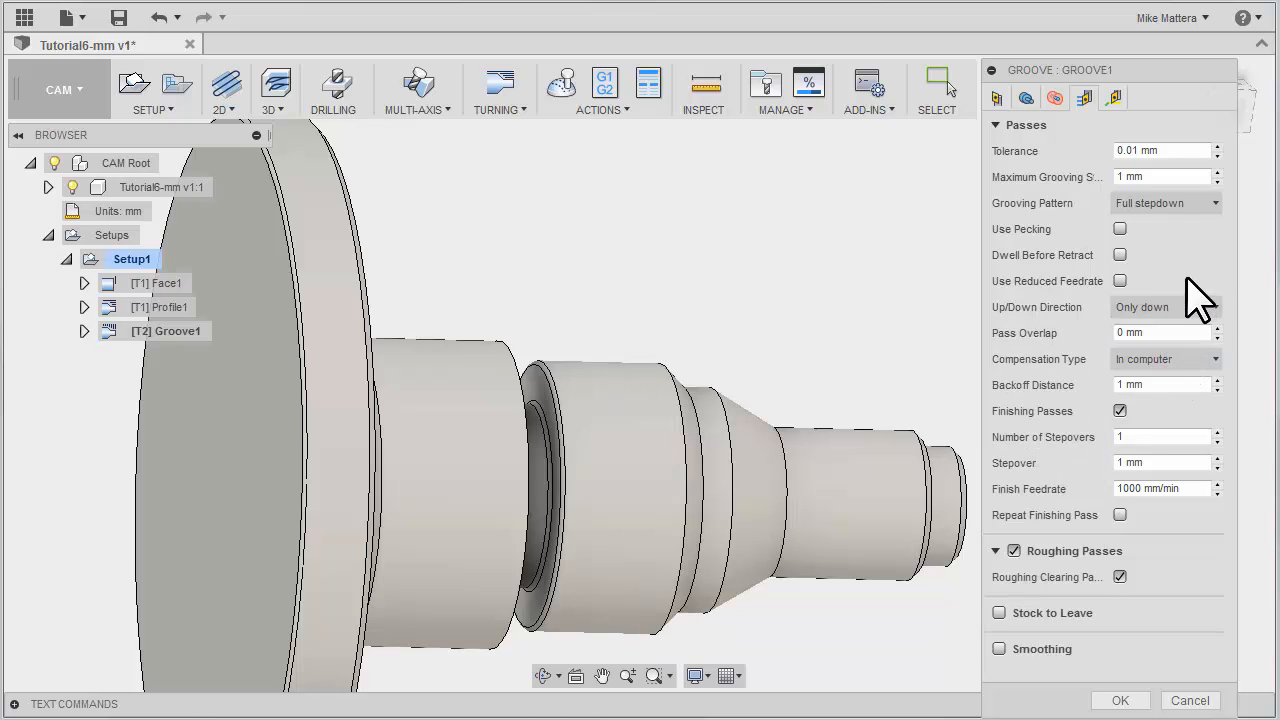